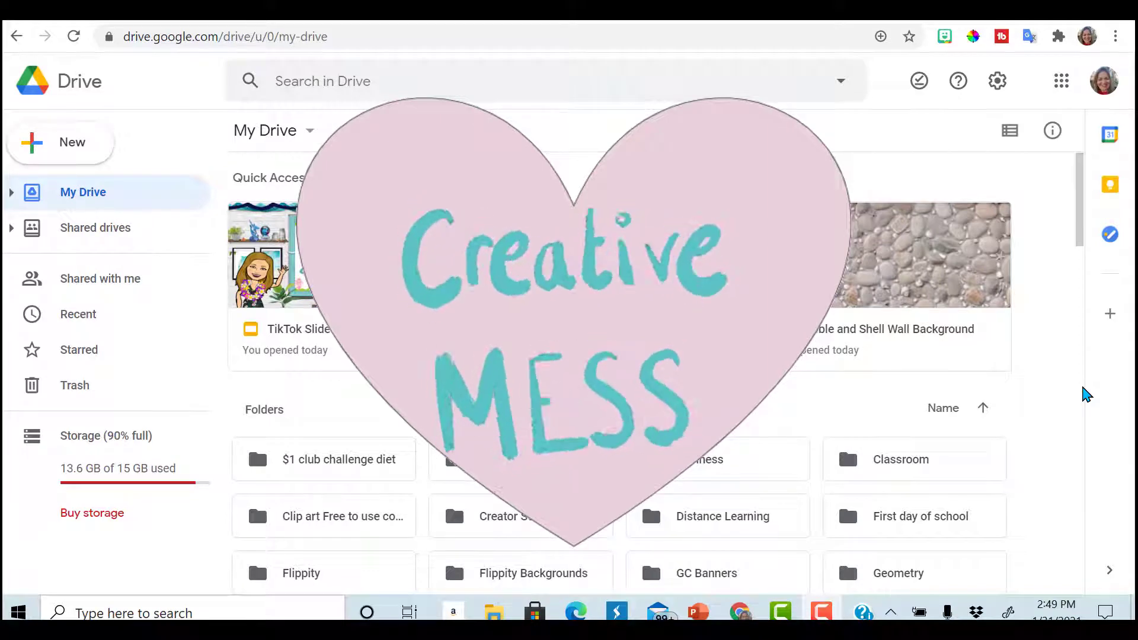
{"action": "mouse_move", "coordinate": [912, 251]}
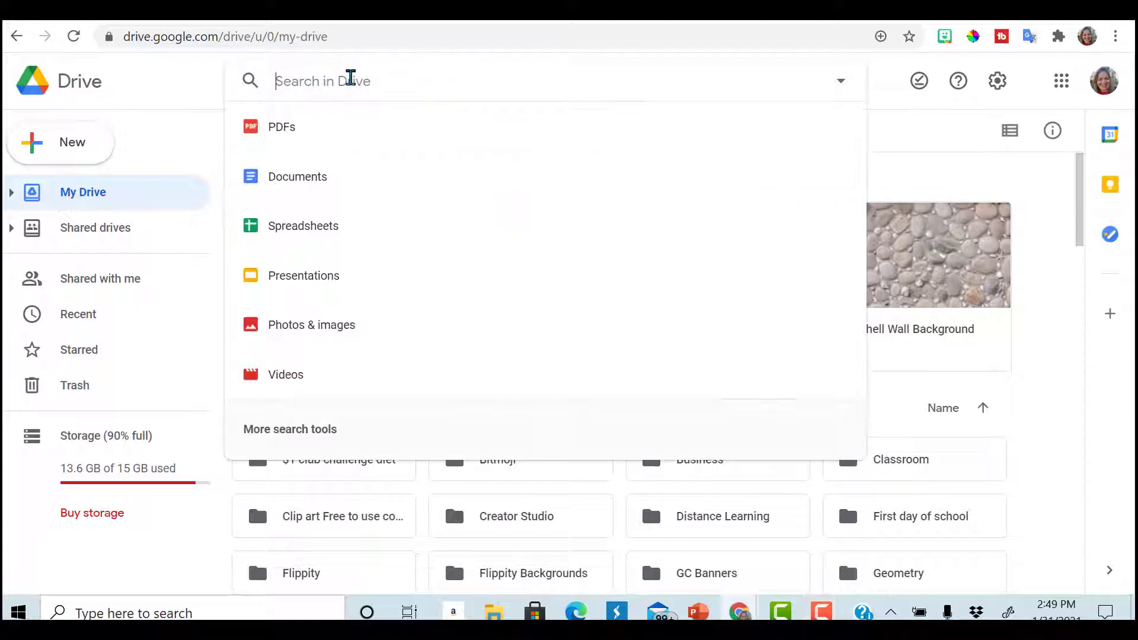
Step: Search Drive for 'copy' and scroll through the list of copied files
{"action": "type", "text": "c"}
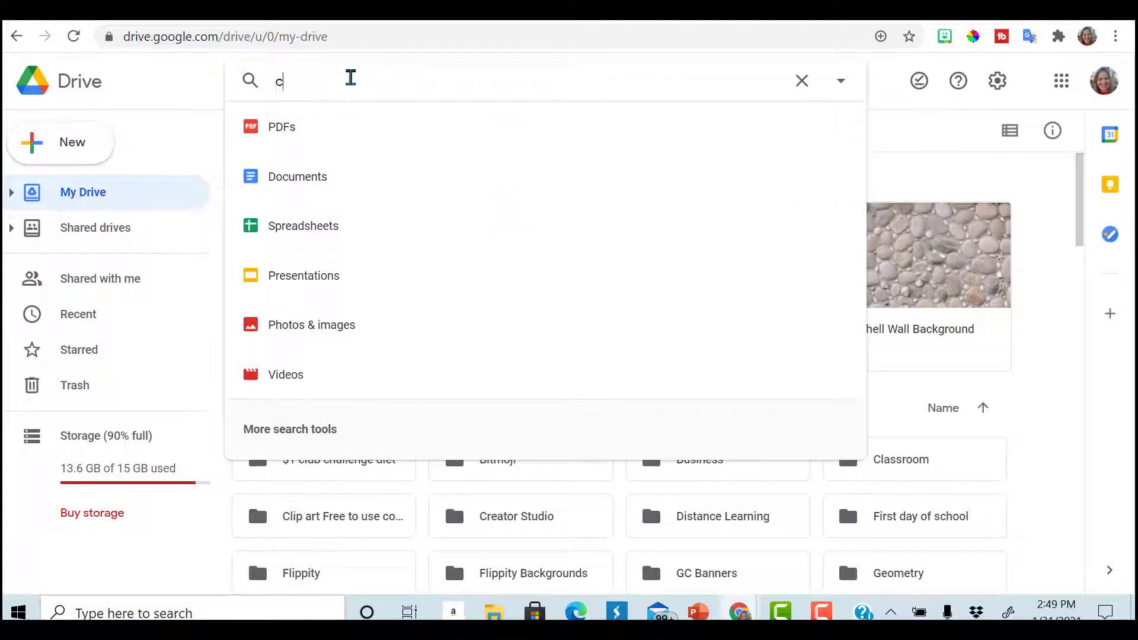
{"action": "key", "text": "Return"}
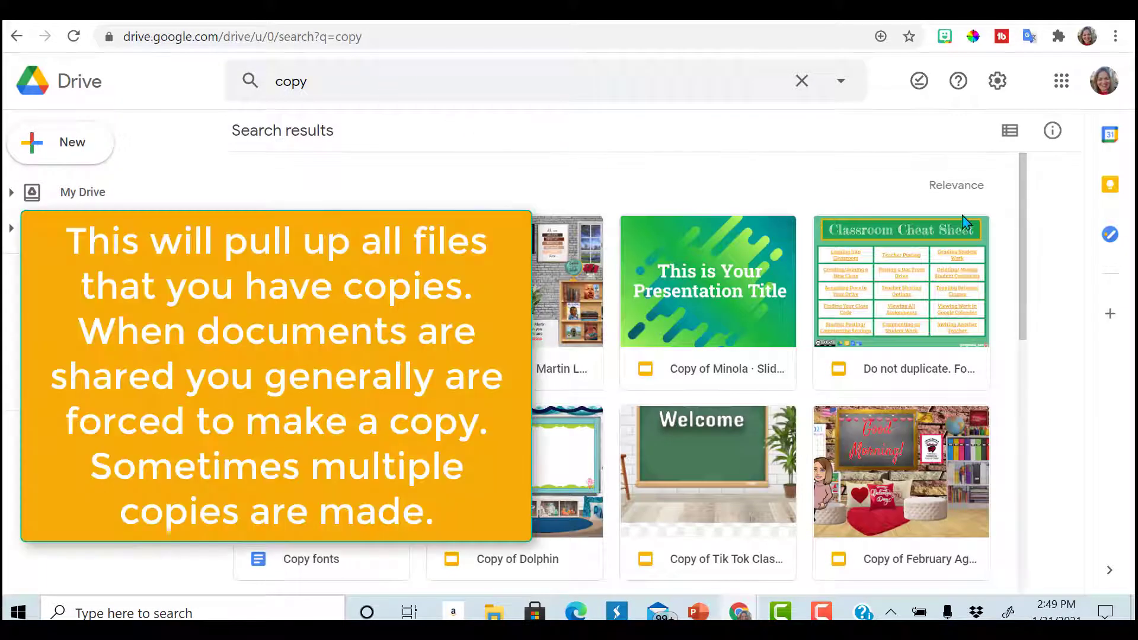
{"action": "scroll", "scroll_direction": "down", "scroll_amount": 3}
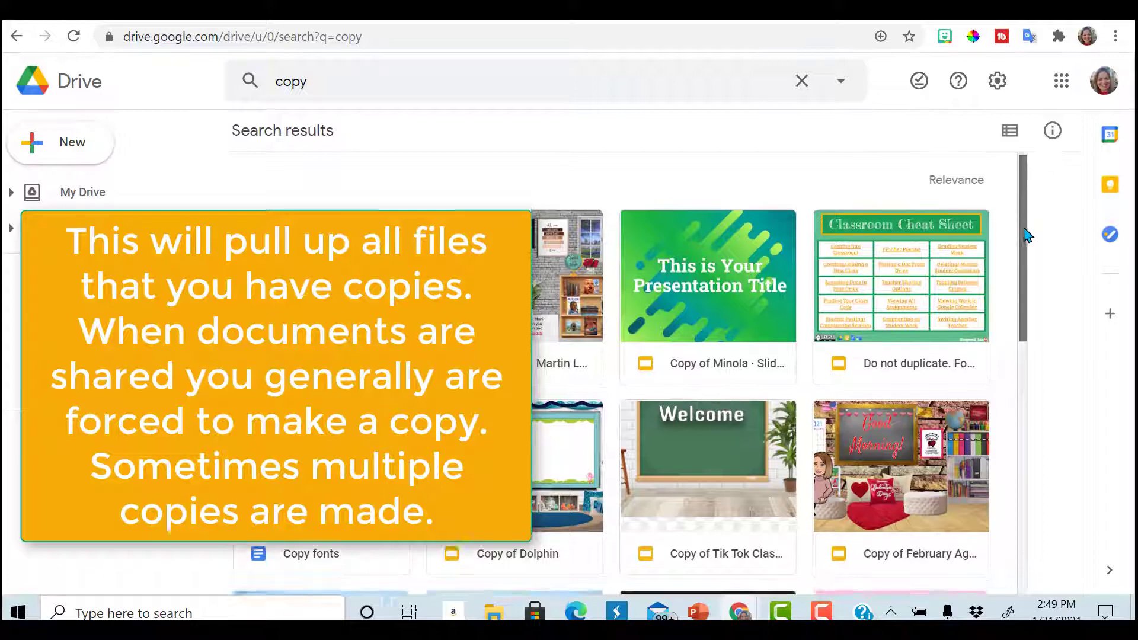
{"action": "scroll", "scroll_direction": "down", "scroll_amount": 3}
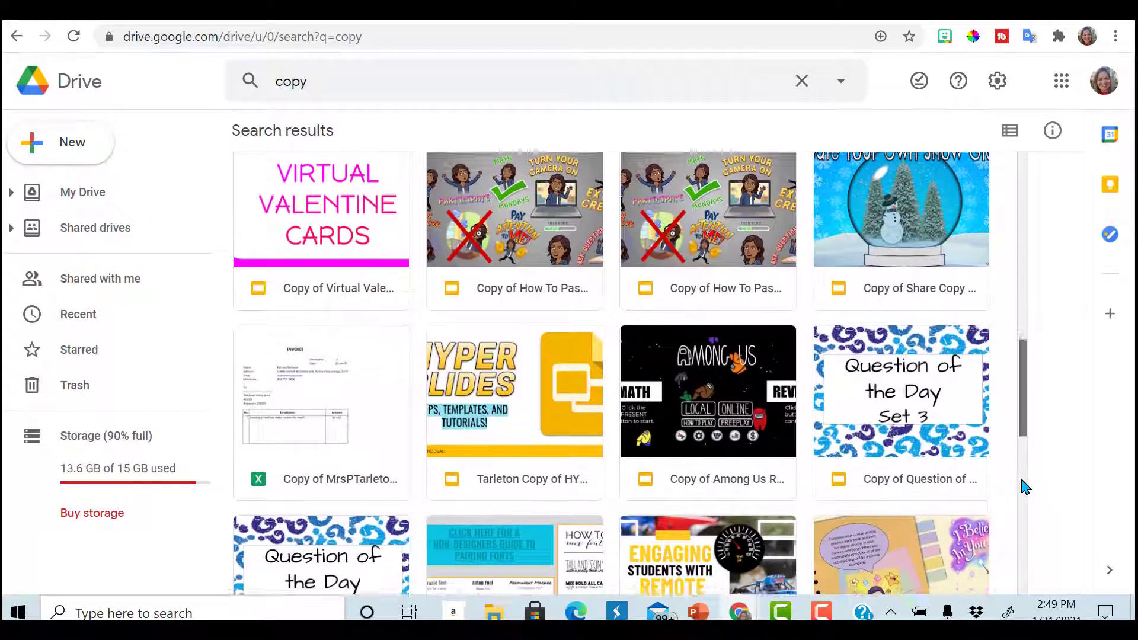
{"action": "scroll", "scroll_direction": "down", "scroll_amount": 3}
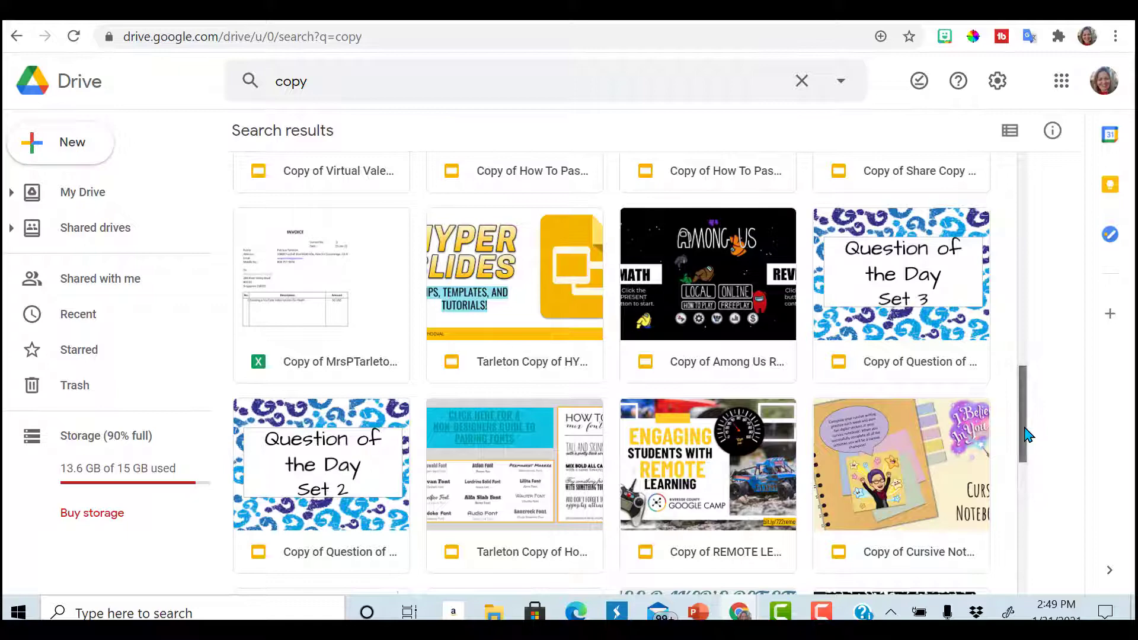
{"action": "scroll", "scroll_direction": "down", "scroll_amount": 3}
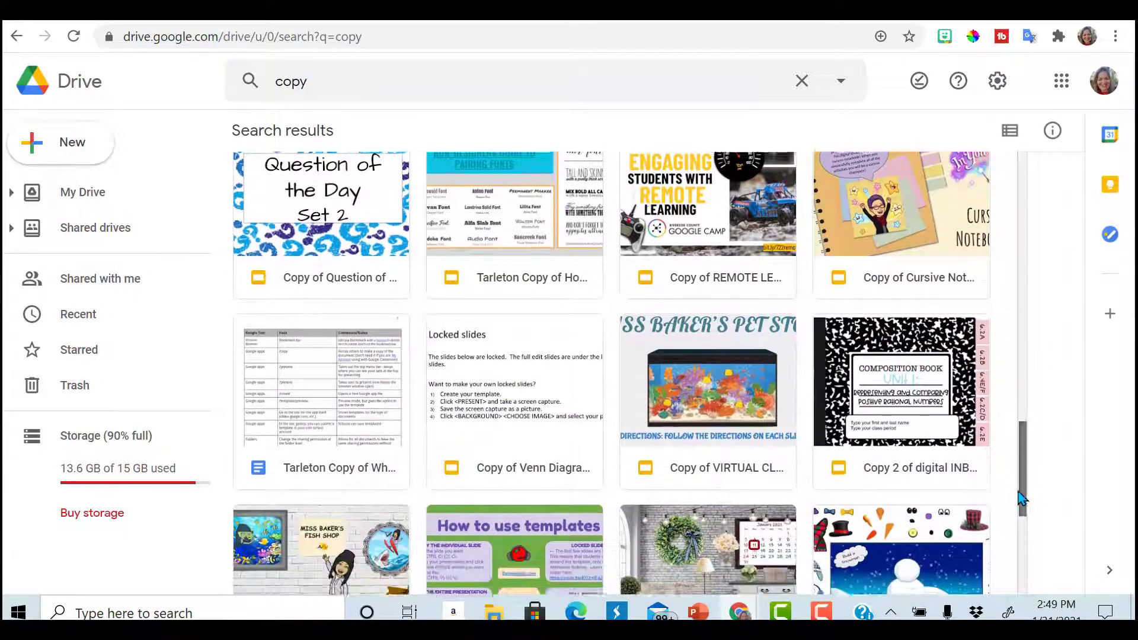
{"action": "scroll", "scroll_direction": "up", "scroll_amount": 3}
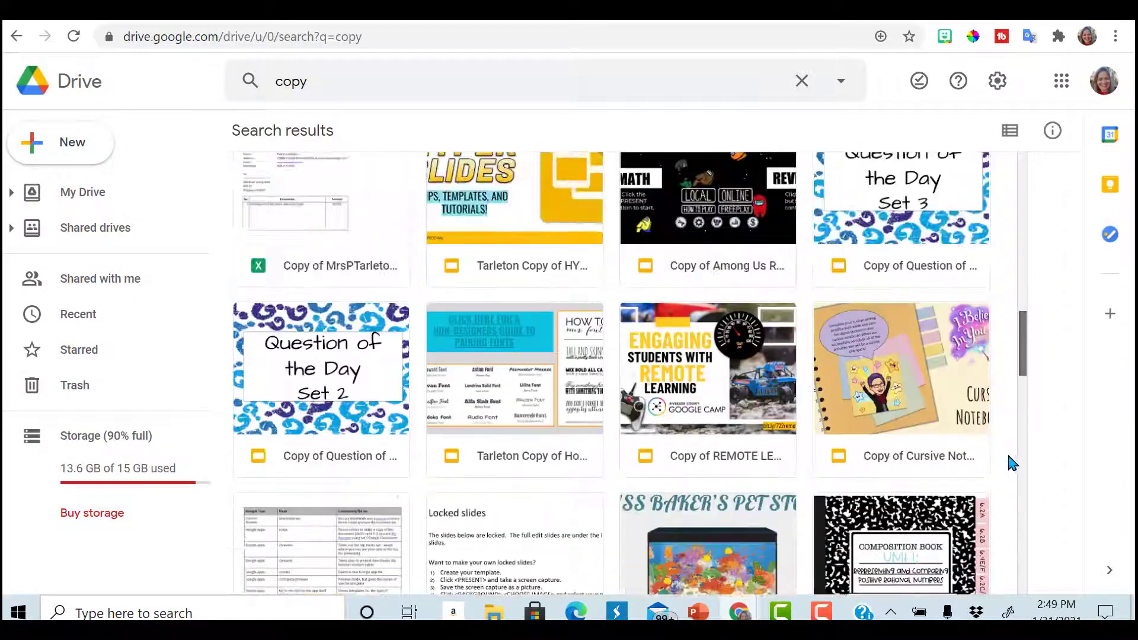
{"action": "scroll", "scroll_direction": "up", "scroll_amount": 3}
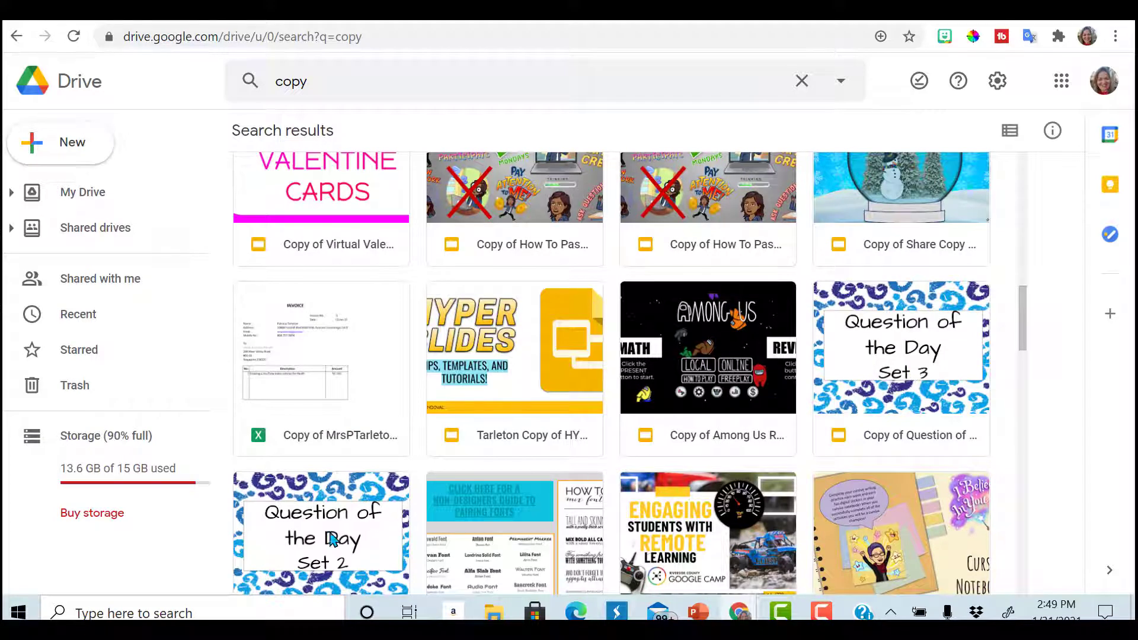
{"action": "mouse_move", "coordinate": [366, 530]}
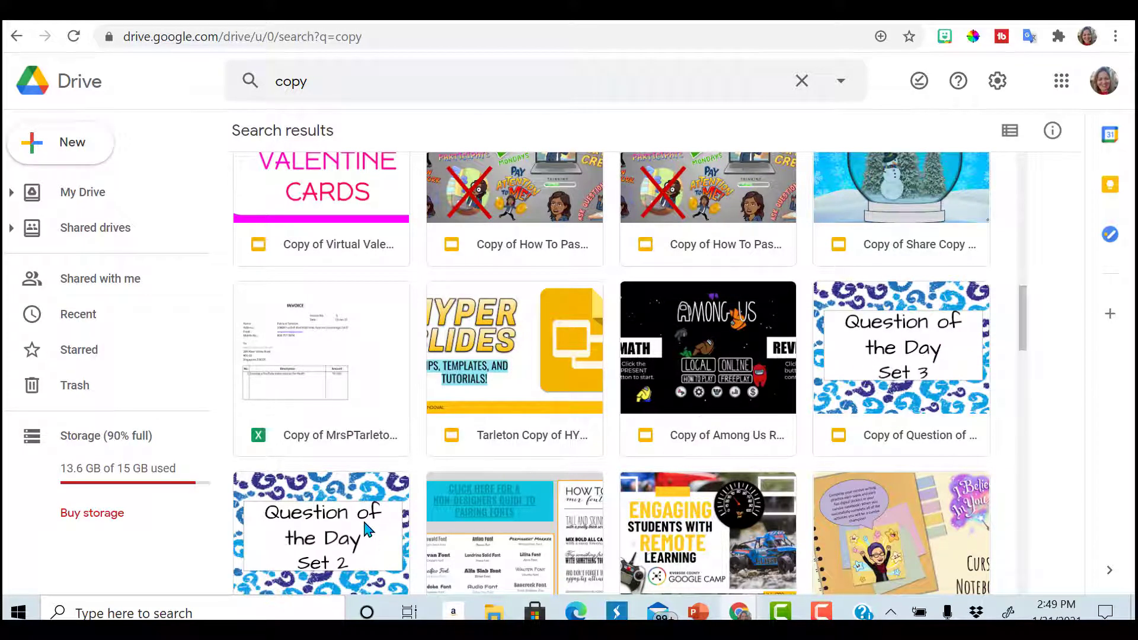
{"action": "mouse_move", "coordinate": [1021, 329]}
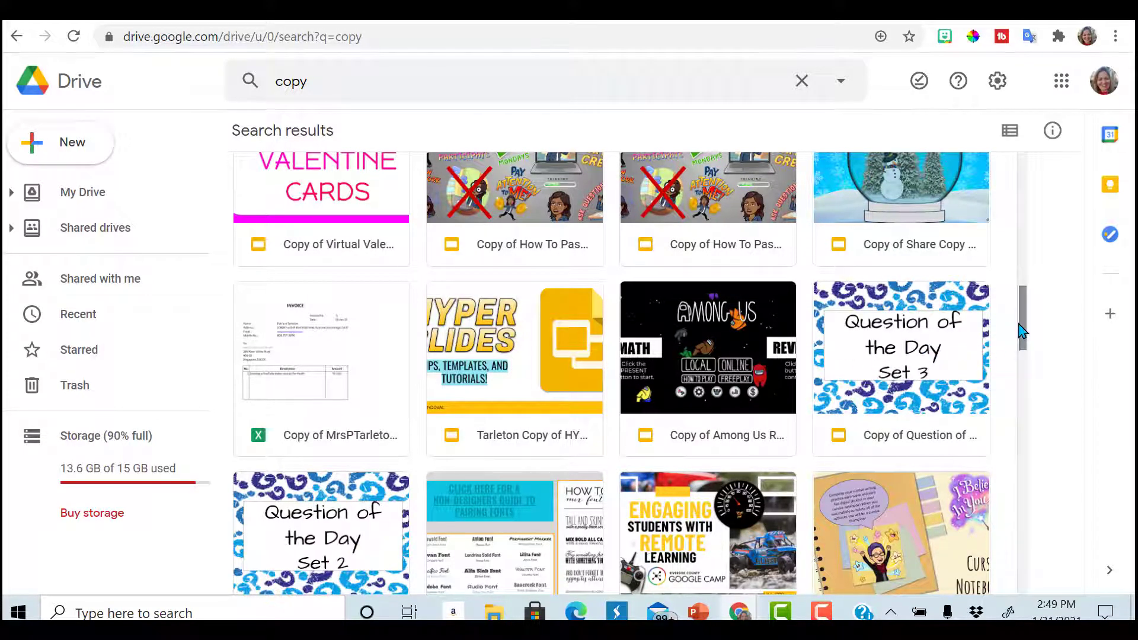
{"action": "scroll", "scroll_direction": "down", "scroll_amount": 3}
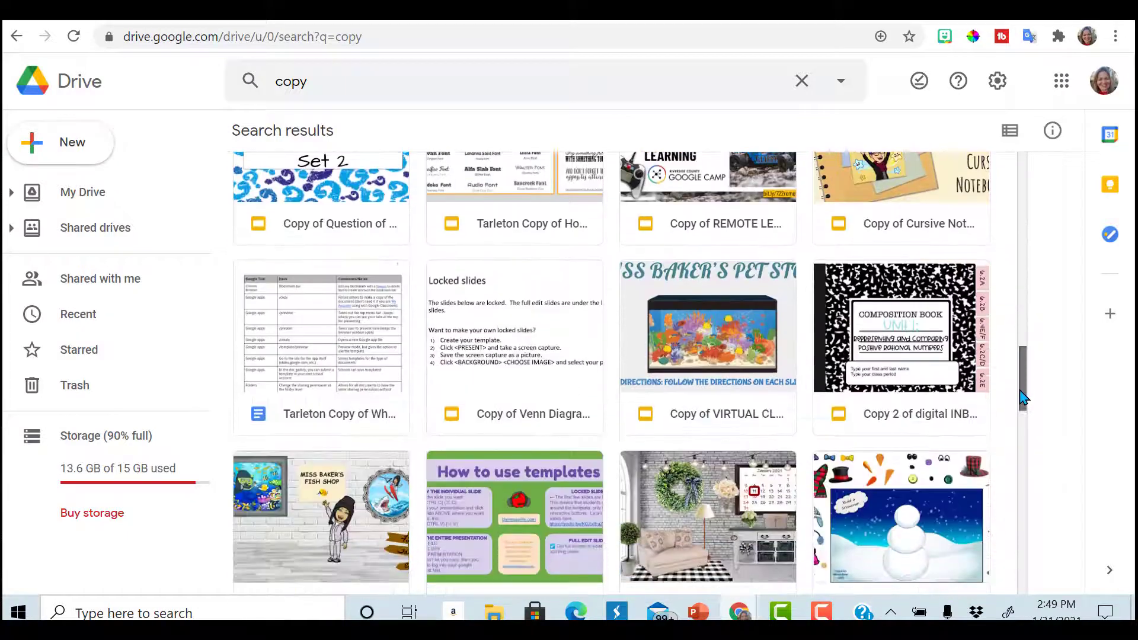
{"action": "scroll", "scroll_direction": "down", "scroll_amount": 3}
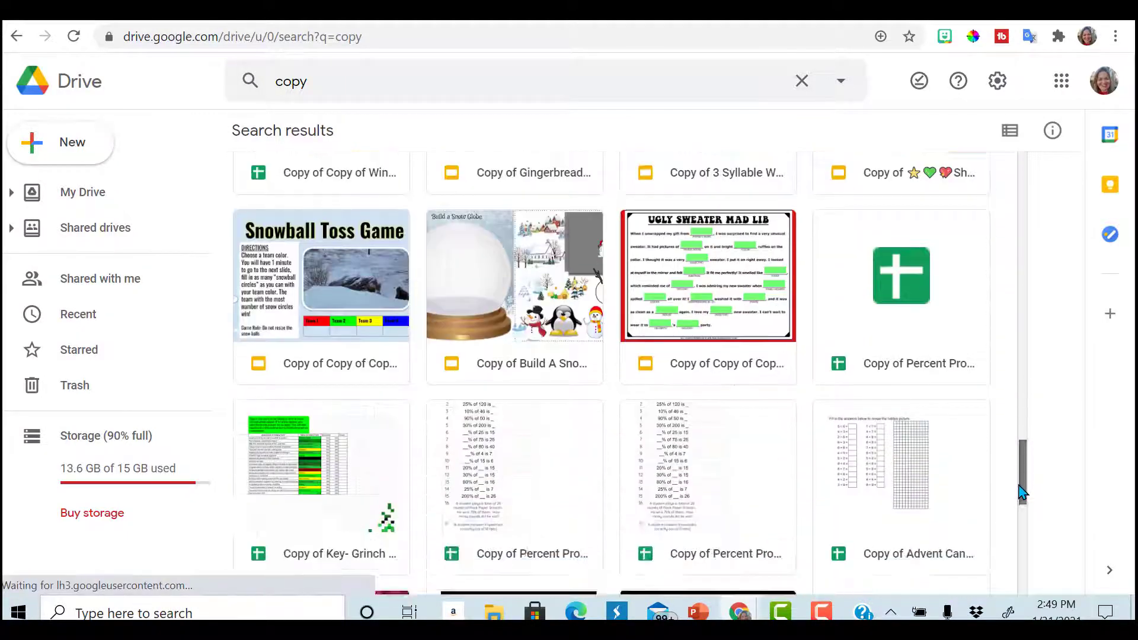
{"action": "scroll", "scroll_direction": "down", "scroll_amount": 3}
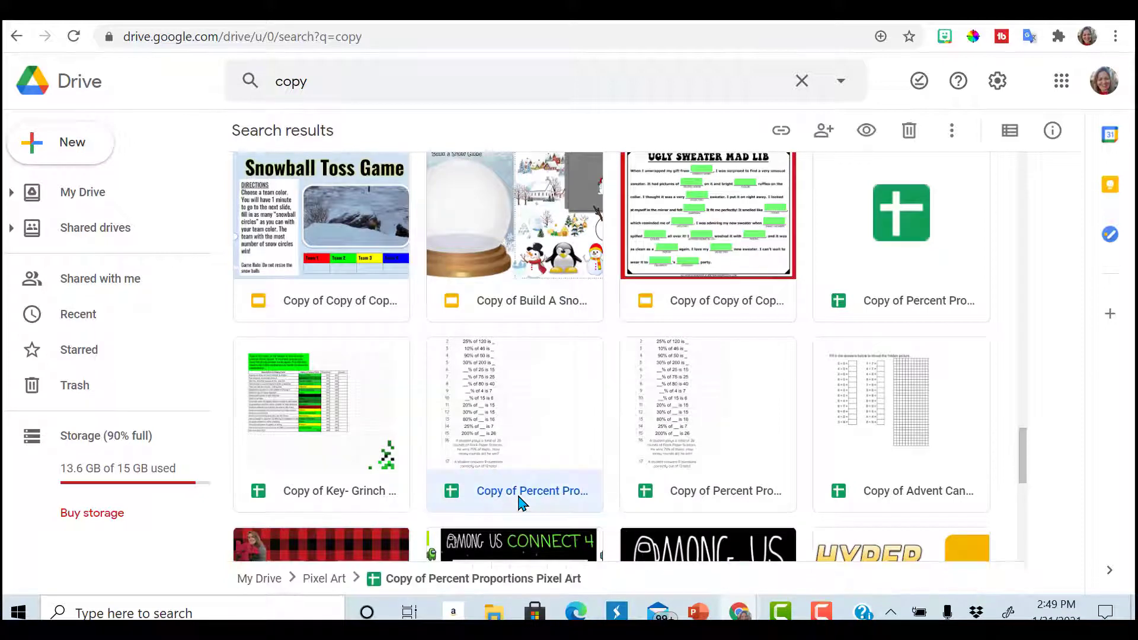
Step: Trash 'Copy of Percent Proportions Pixel Art', then trash one duplicate Shiplap Winter classroom copy
{"action": "left_click", "coordinate": [908, 130]}
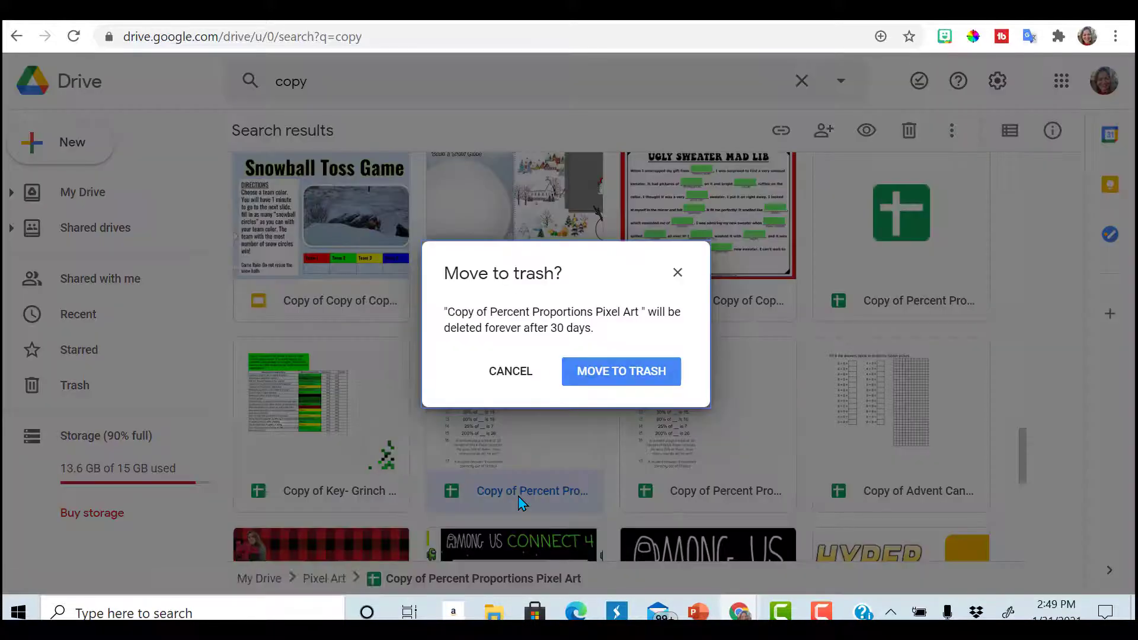
{"action": "left_click", "coordinate": [620, 371]}
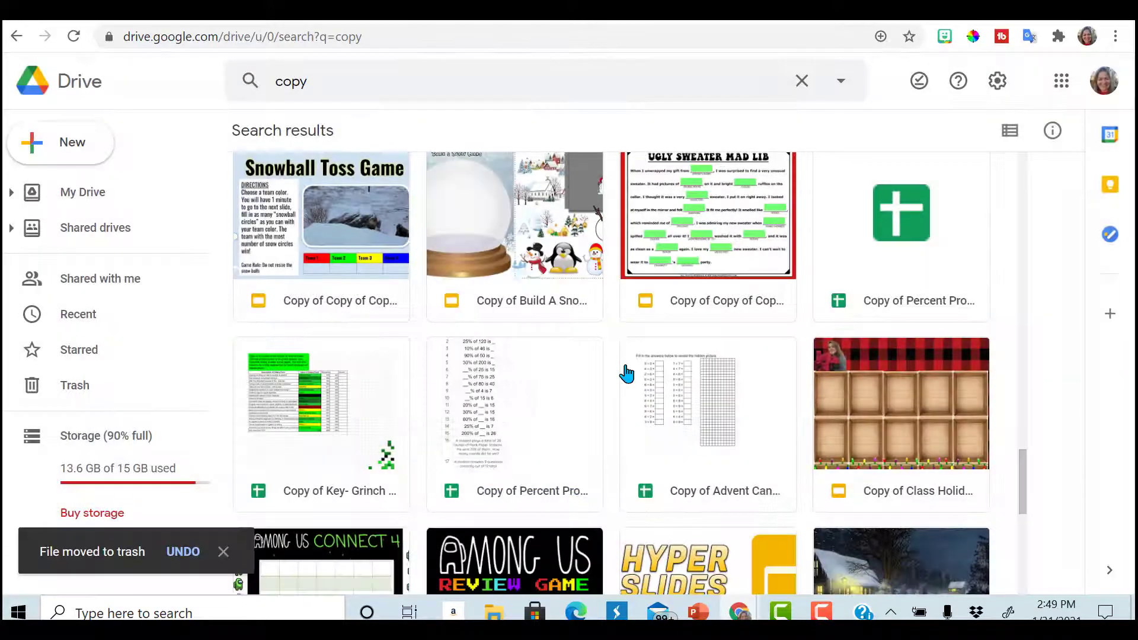
{"action": "scroll", "scroll_direction": "down", "scroll_amount": 3}
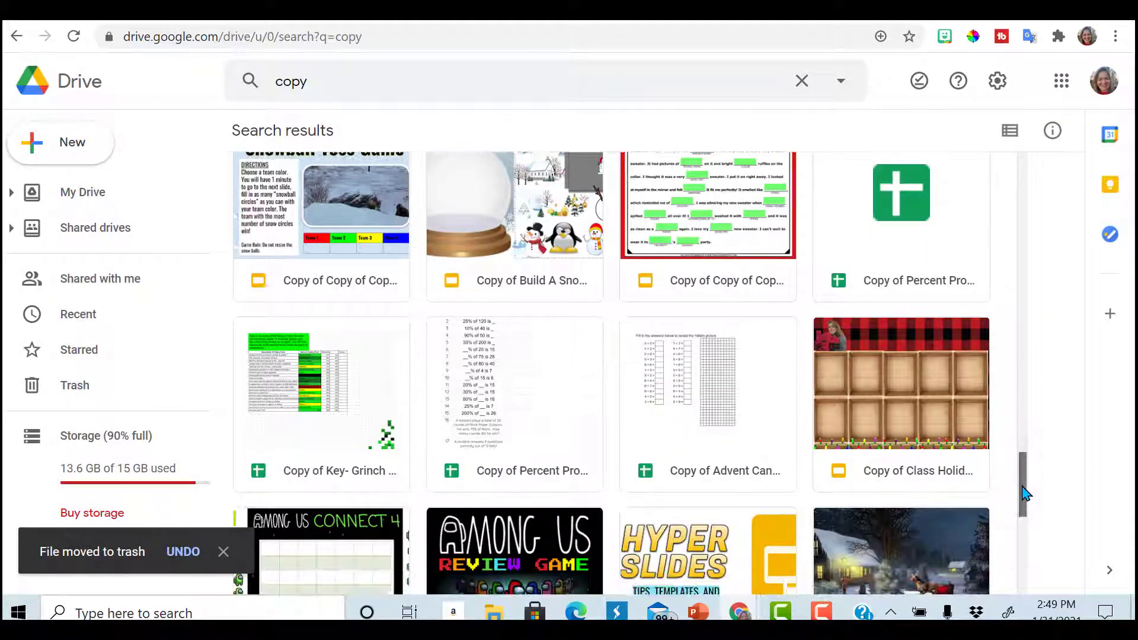
{"action": "scroll", "scroll_direction": "down", "scroll_amount": 3}
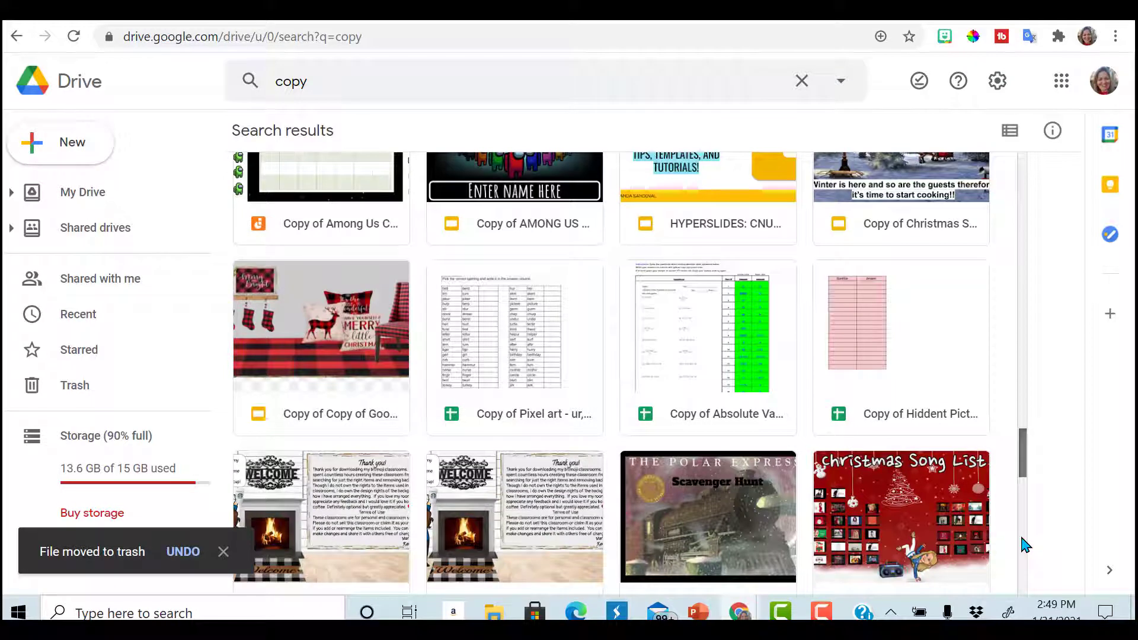
{"action": "scroll", "scroll_direction": "down", "scroll_amount": 3}
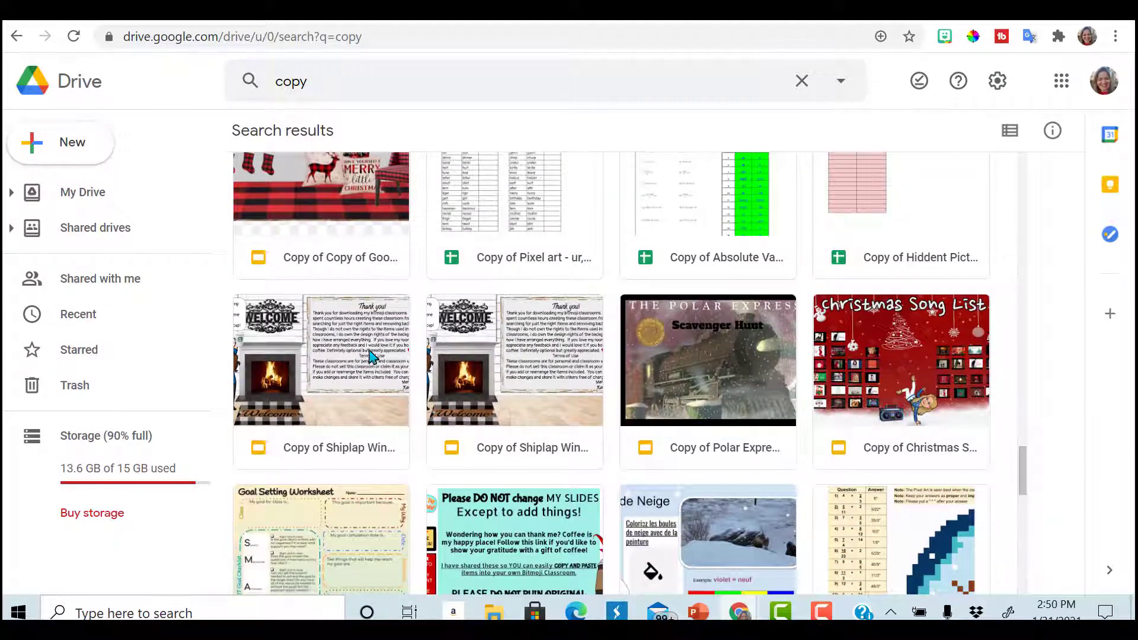
{"action": "left_click", "coordinate": [322, 360]}
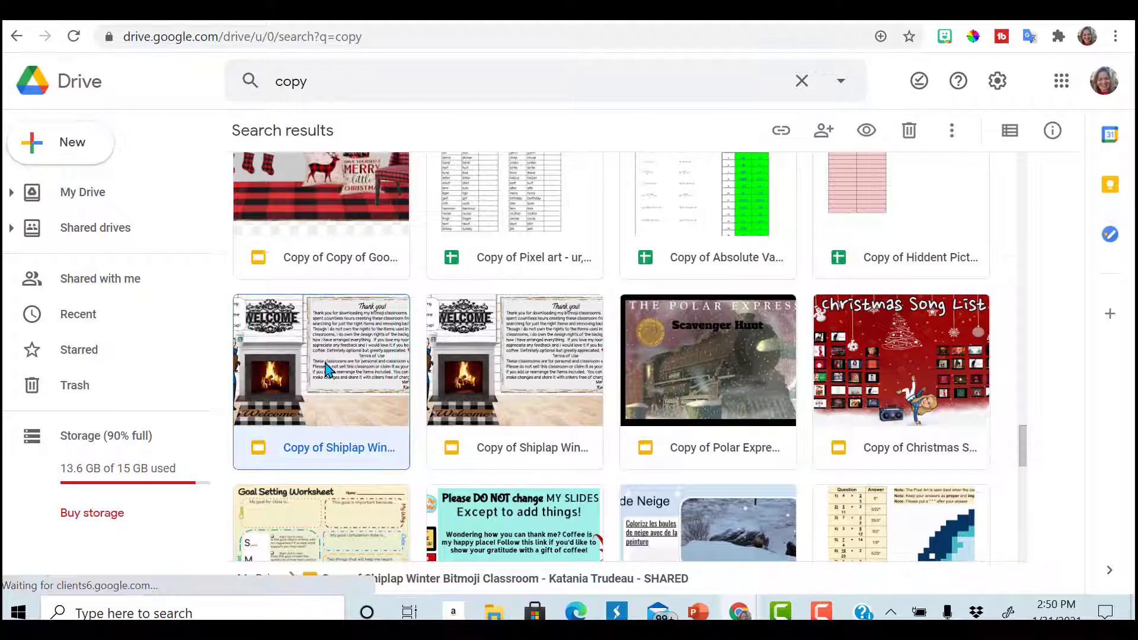
{"action": "left_click", "coordinate": [908, 131]}
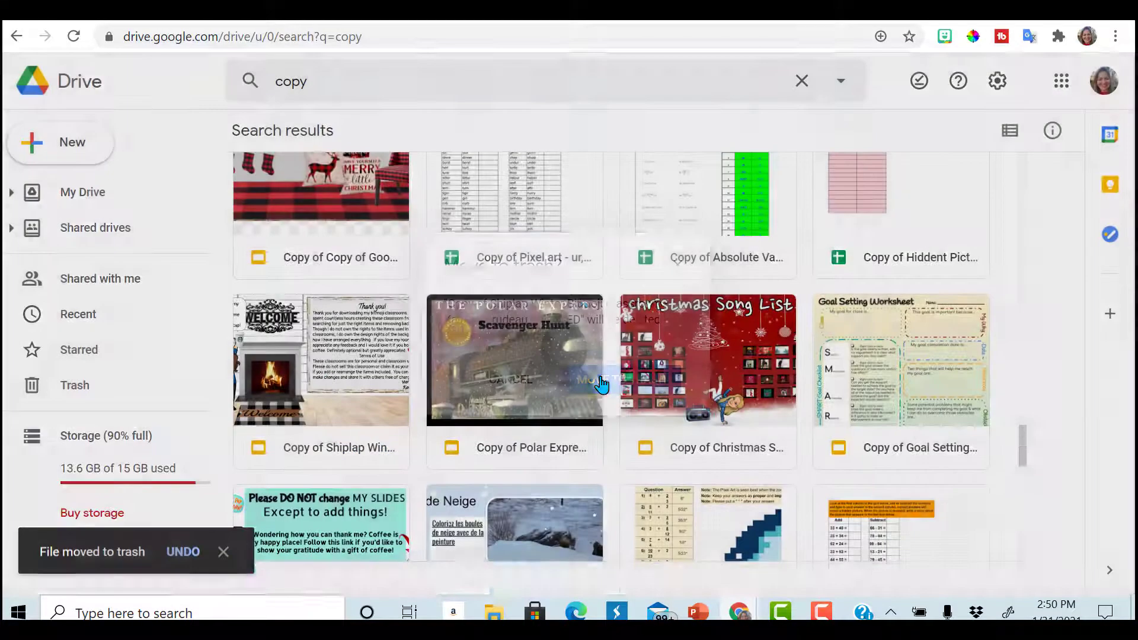
{"action": "type", "text": "right meredith marsh"}
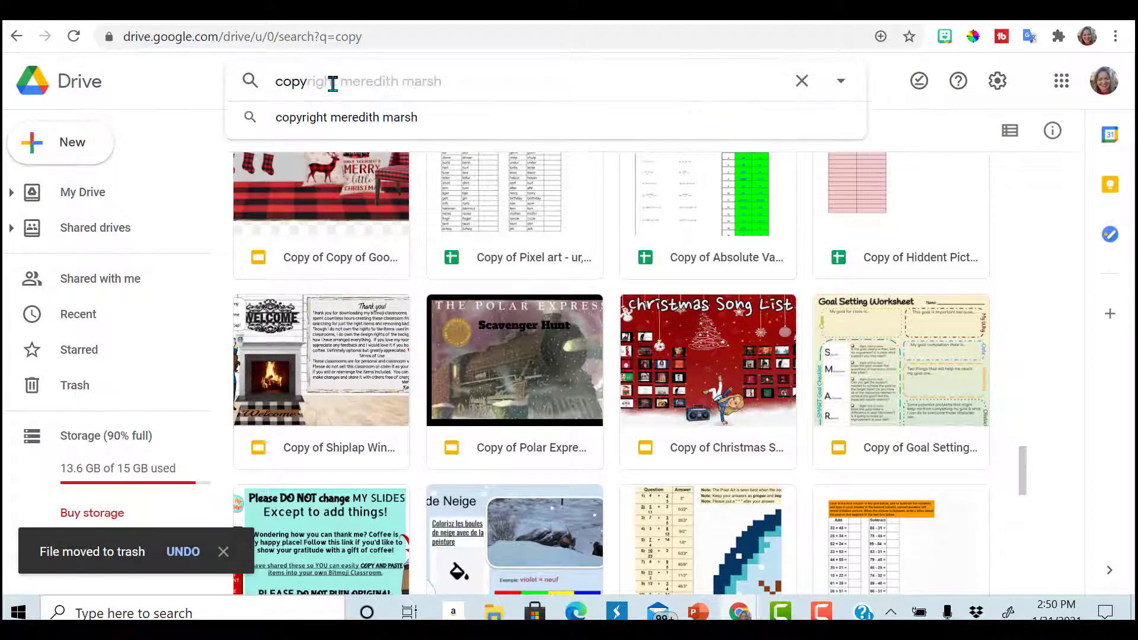
{"action": "type", "text": "untitled"}
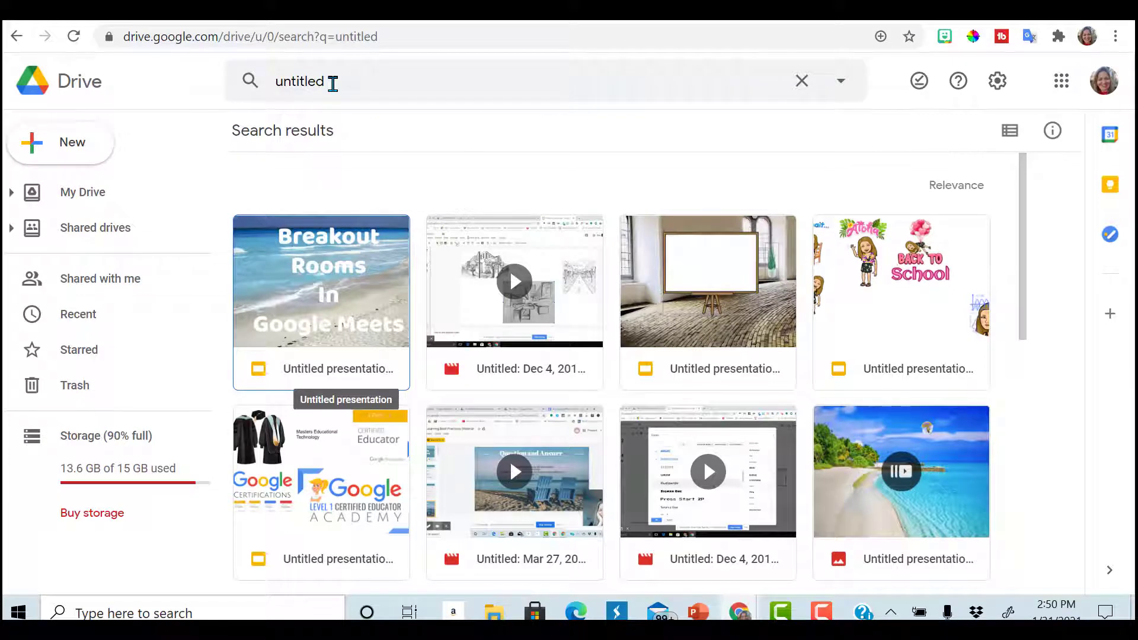
{"action": "mouse_move", "coordinate": [602, 197]}
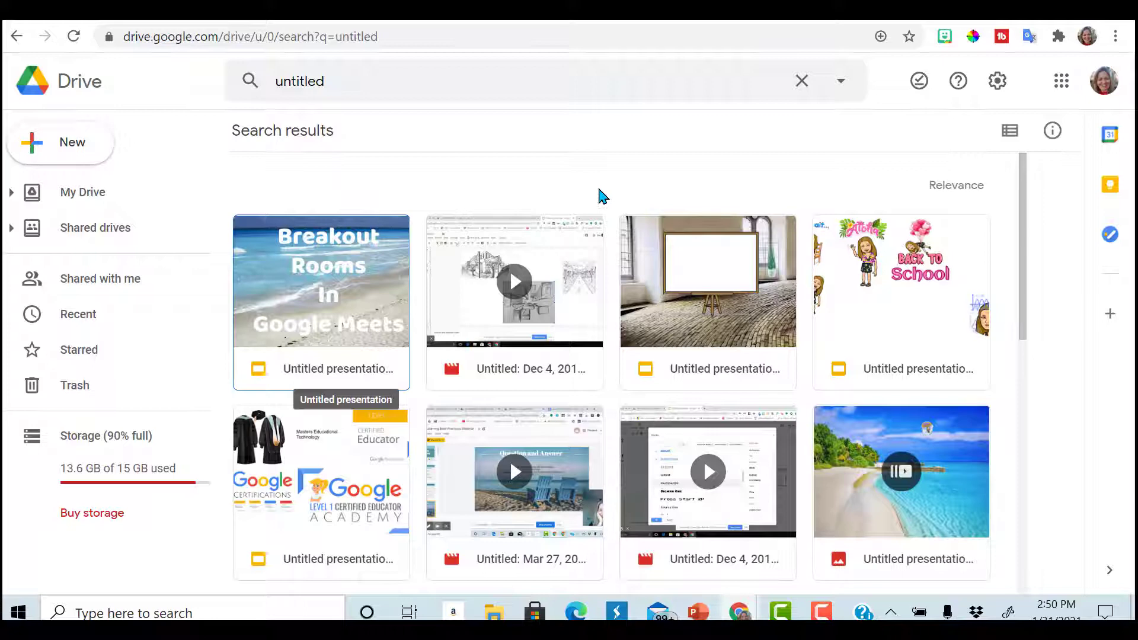
{"action": "mouse_move", "coordinate": [615, 394]}
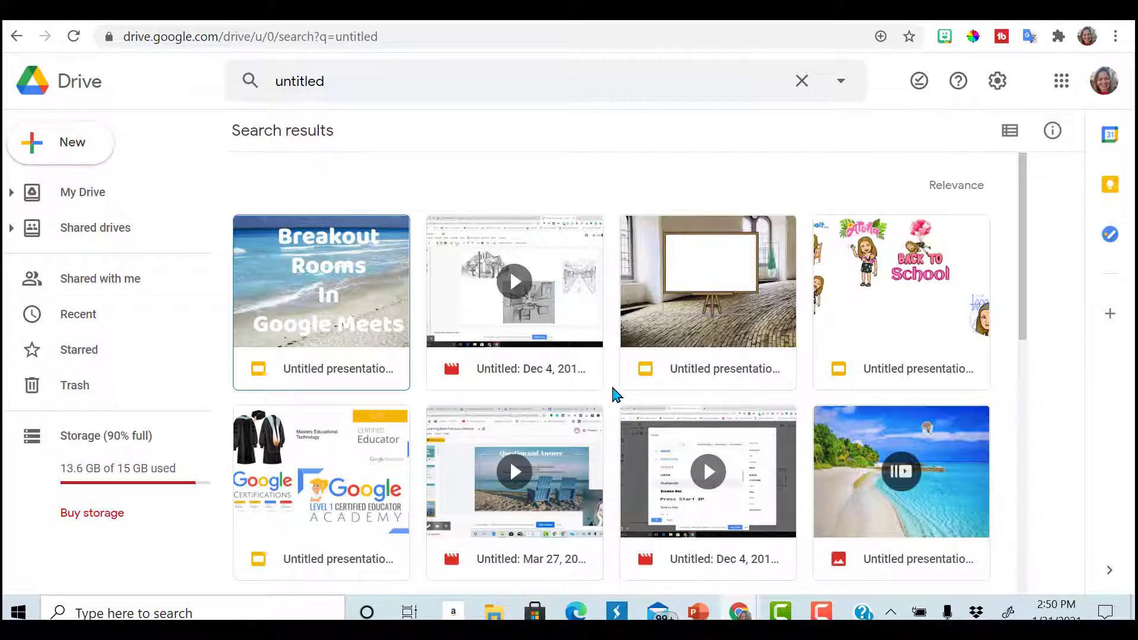
{"action": "mouse_move", "coordinate": [869, 377]}
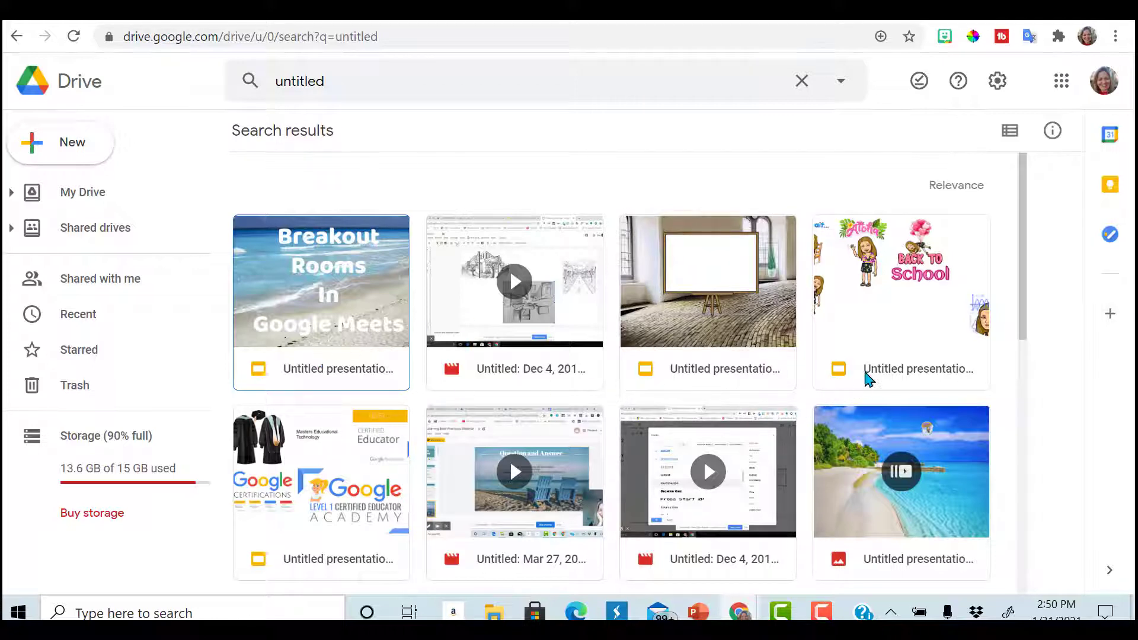
{"action": "mouse_move", "coordinate": [1009, 287]}
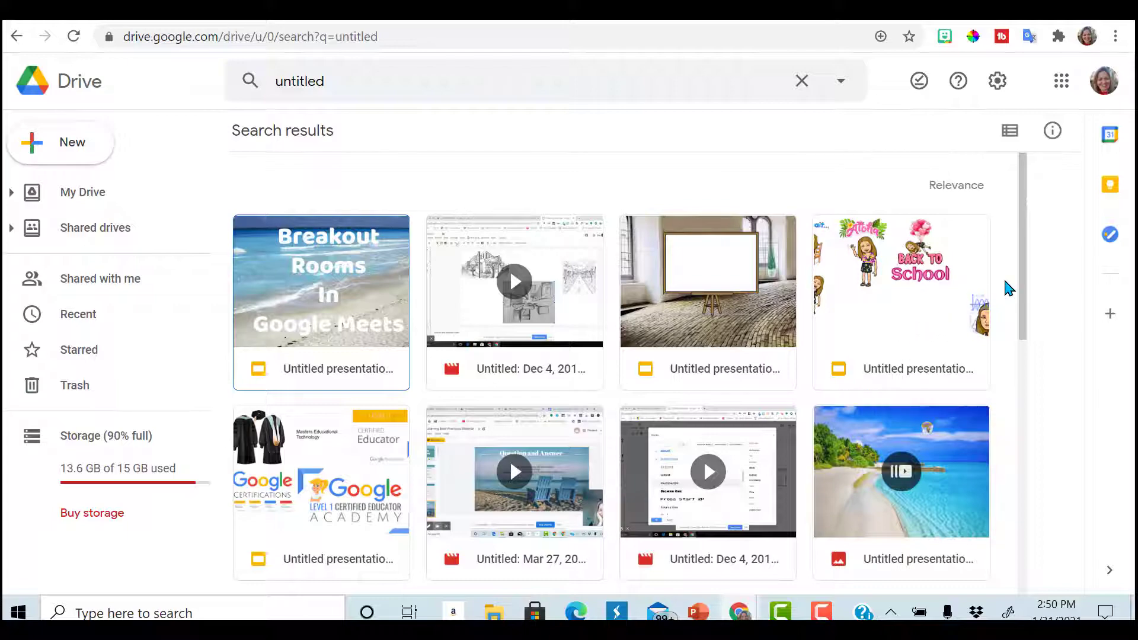
{"action": "scroll", "scroll_direction": "down", "scroll_amount": 3}
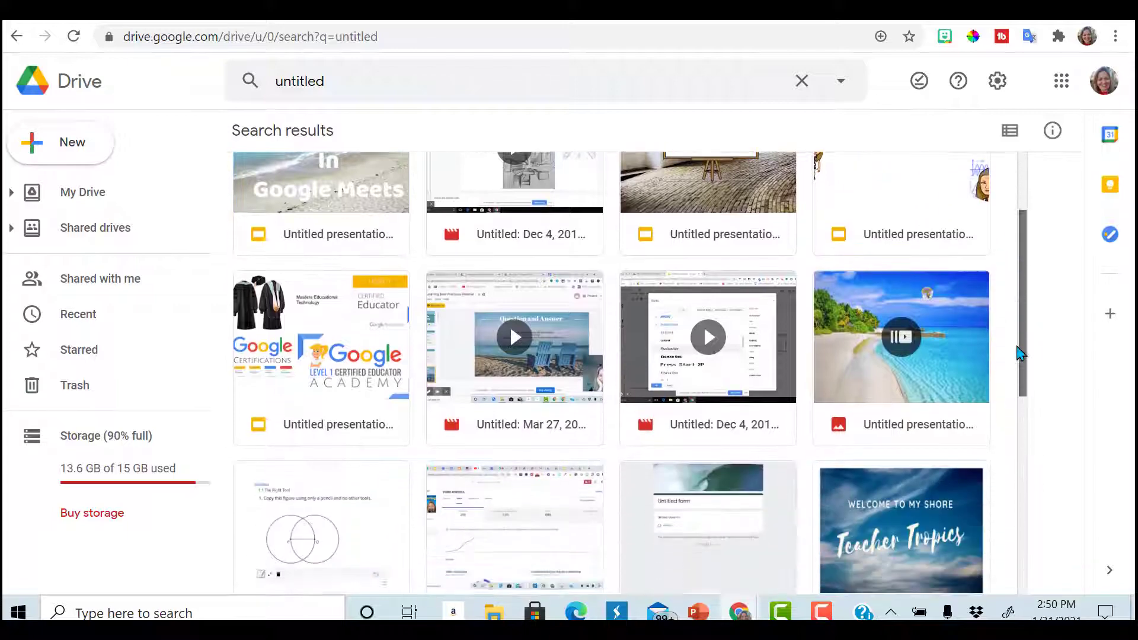
{"action": "scroll", "scroll_direction": "down", "scroll_amount": 3}
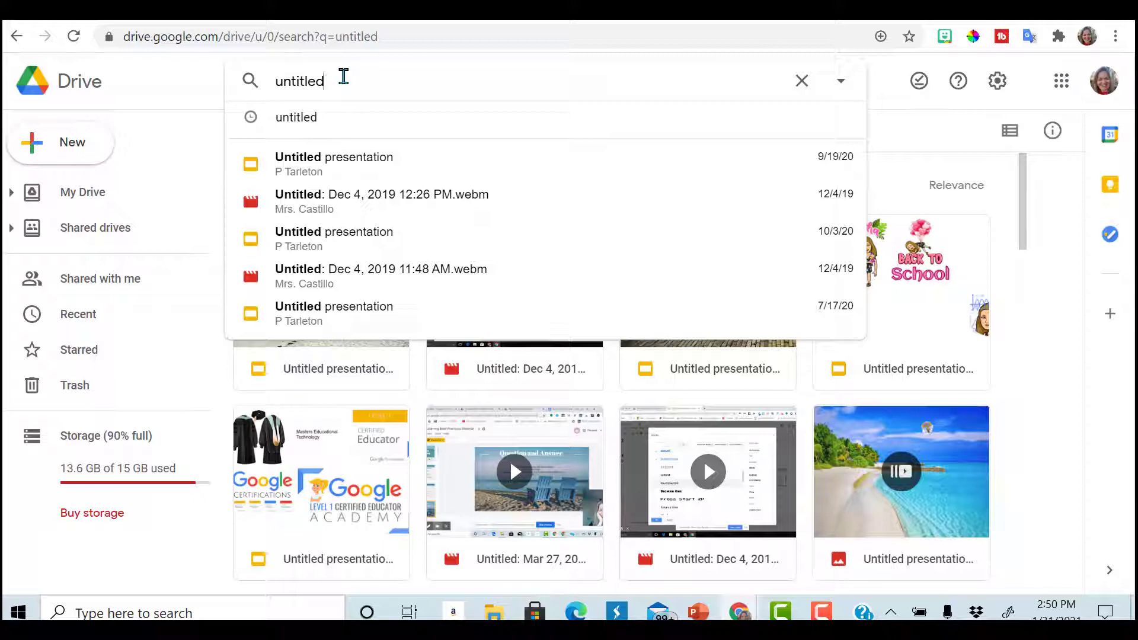
{"action": "mouse_move", "coordinate": [95, 150]}
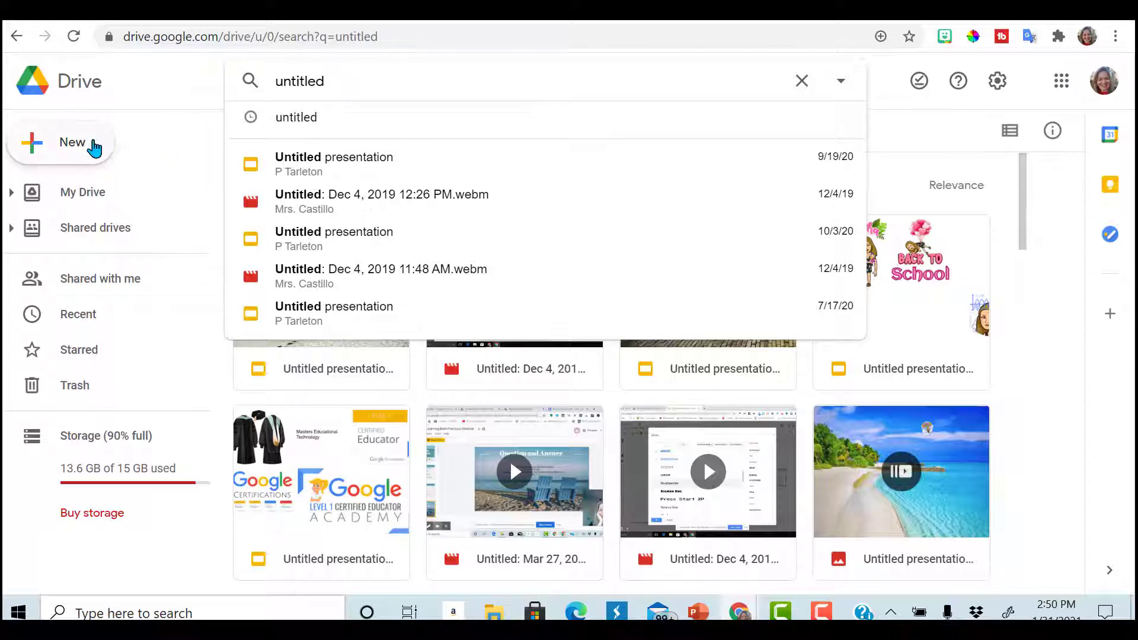
Step: Create a new folder named 'YouTube' via New > Folder
{"action": "left_click", "coordinate": [72, 143]}
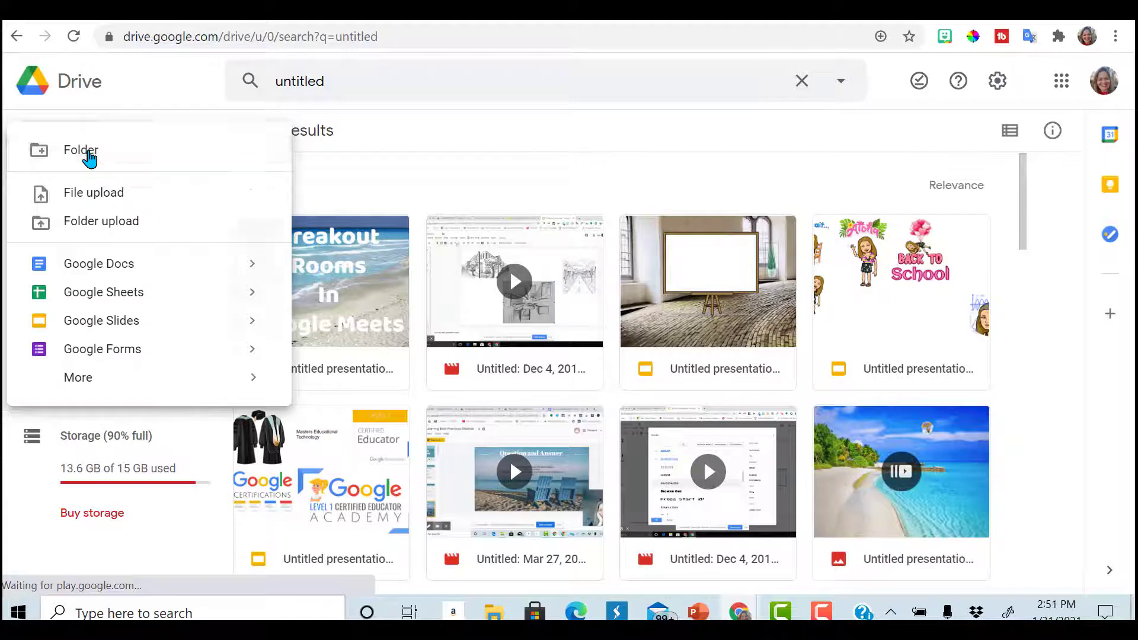
{"action": "left_click", "coordinate": [80, 151]}
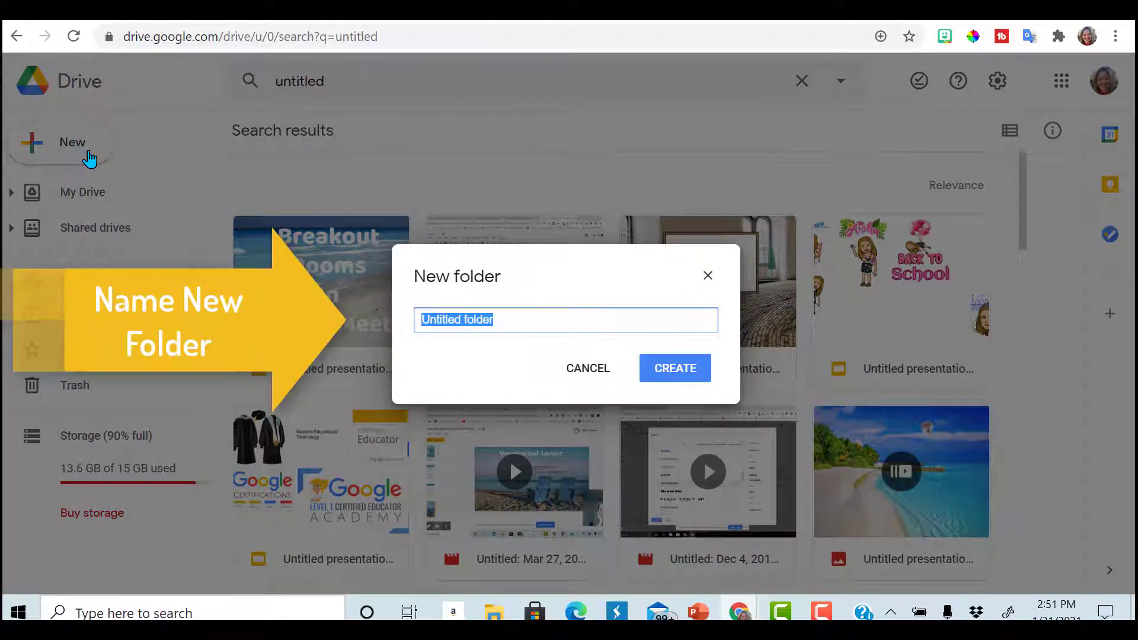
{"action": "type", "text": "YouTube"}
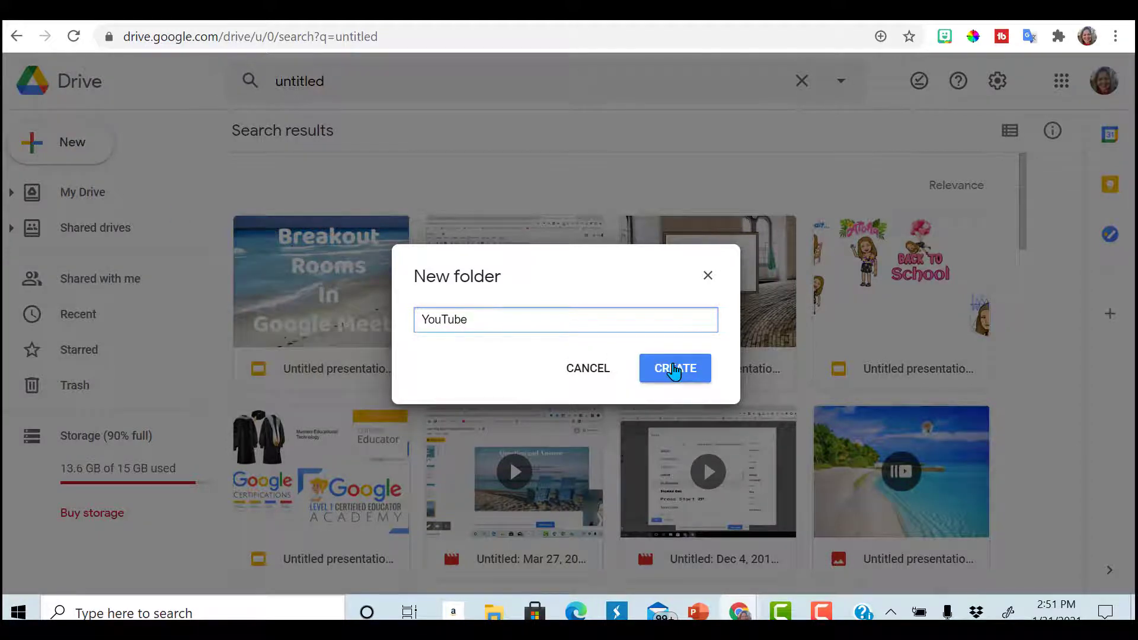
{"action": "left_click", "coordinate": [675, 367]}
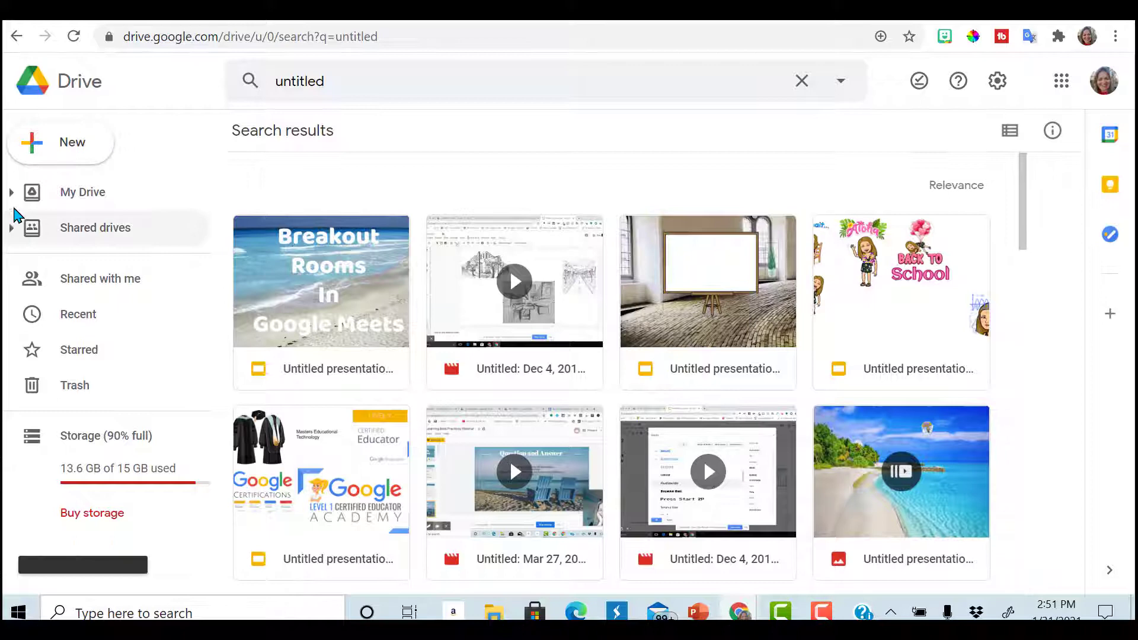
Step: Go to My Drive, expand its folder tree and open the empty YouTube folder
{"action": "left_click", "coordinate": [83, 192]}
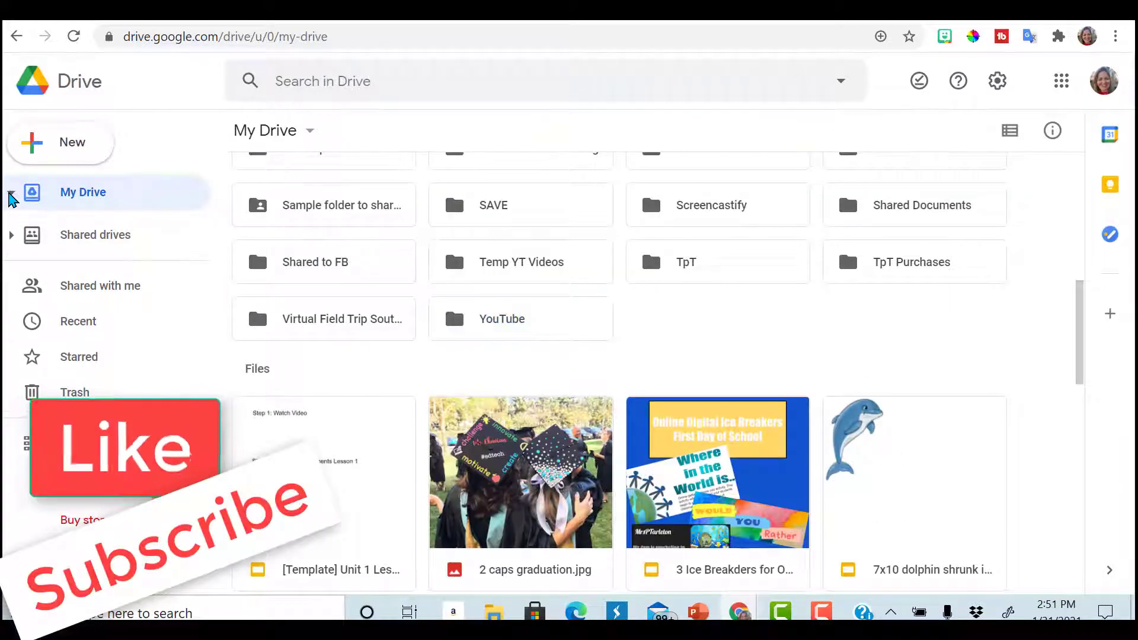
{"action": "left_click", "coordinate": [12, 192]}
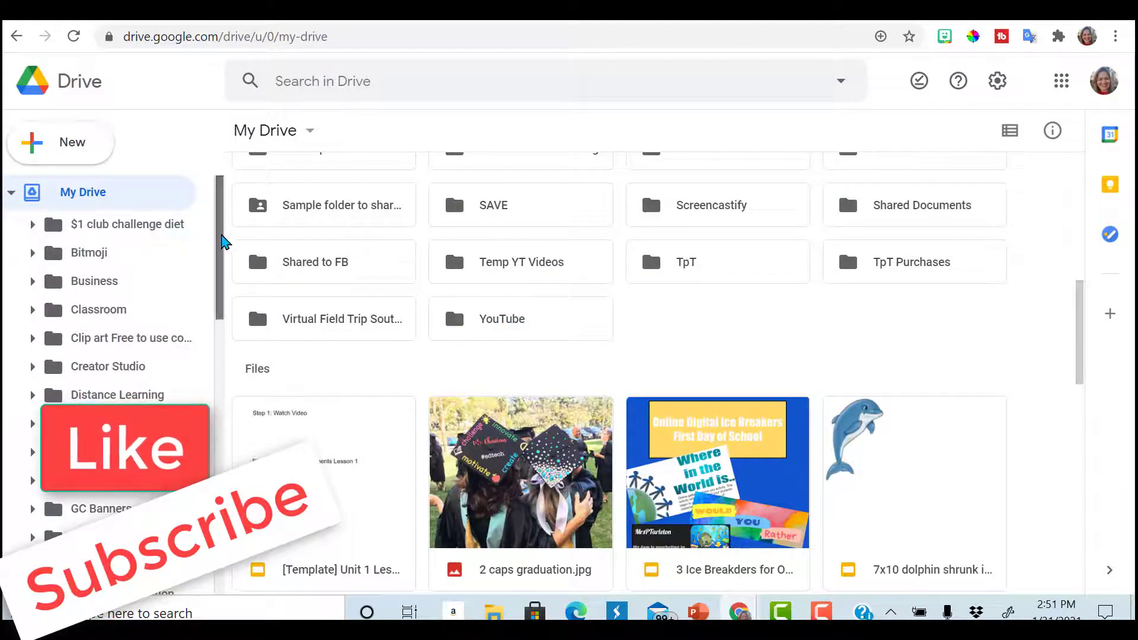
{"action": "scroll", "scroll_direction": "down", "scroll_amount": 3}
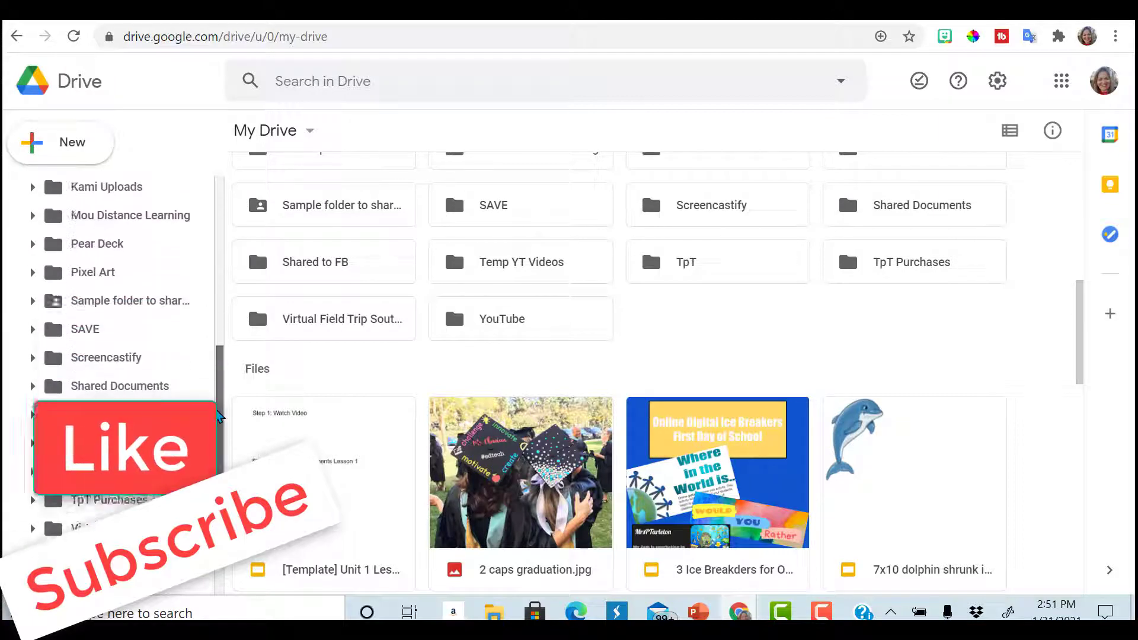
{"action": "scroll", "scroll_direction": "down", "scroll_amount": 3}
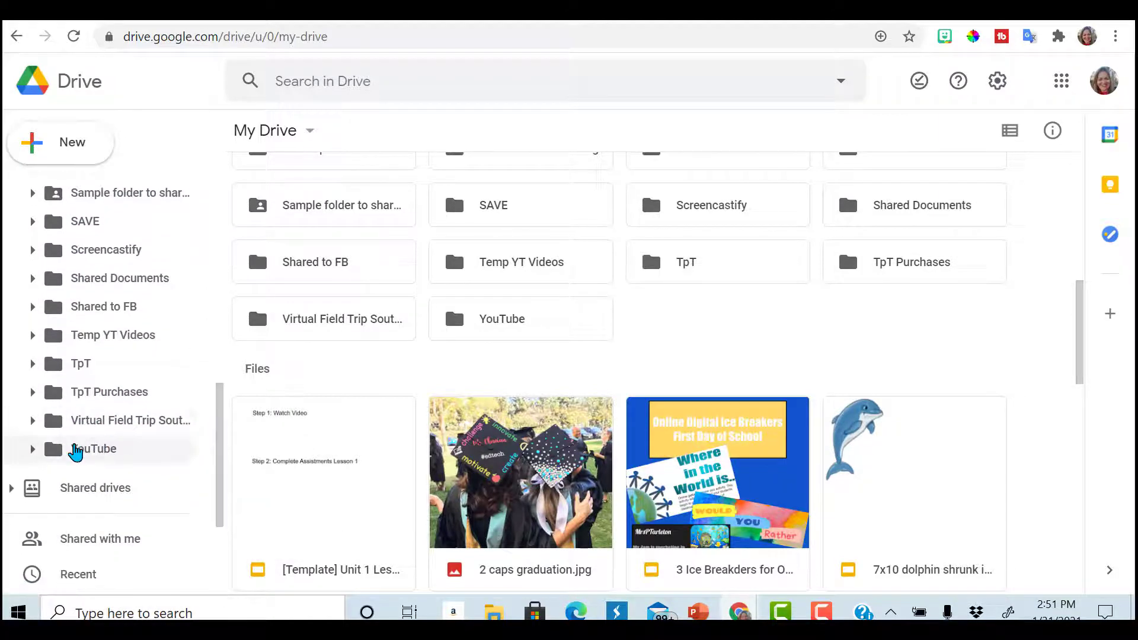
{"action": "left_click", "coordinate": [93, 448]}
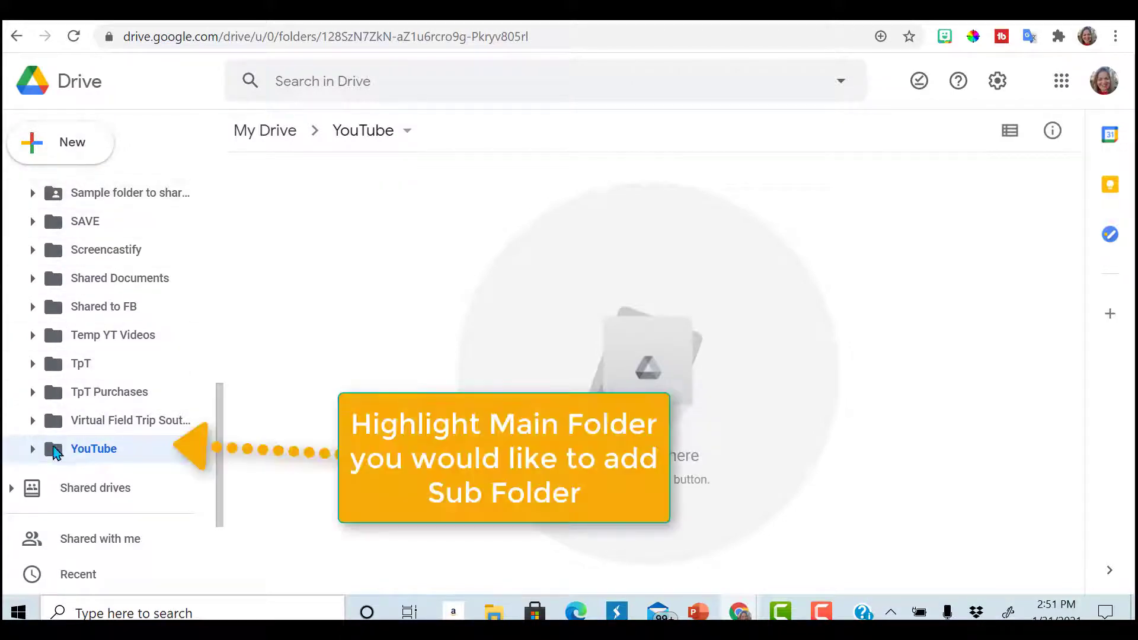
{"action": "mouse_move", "coordinate": [80, 154]}
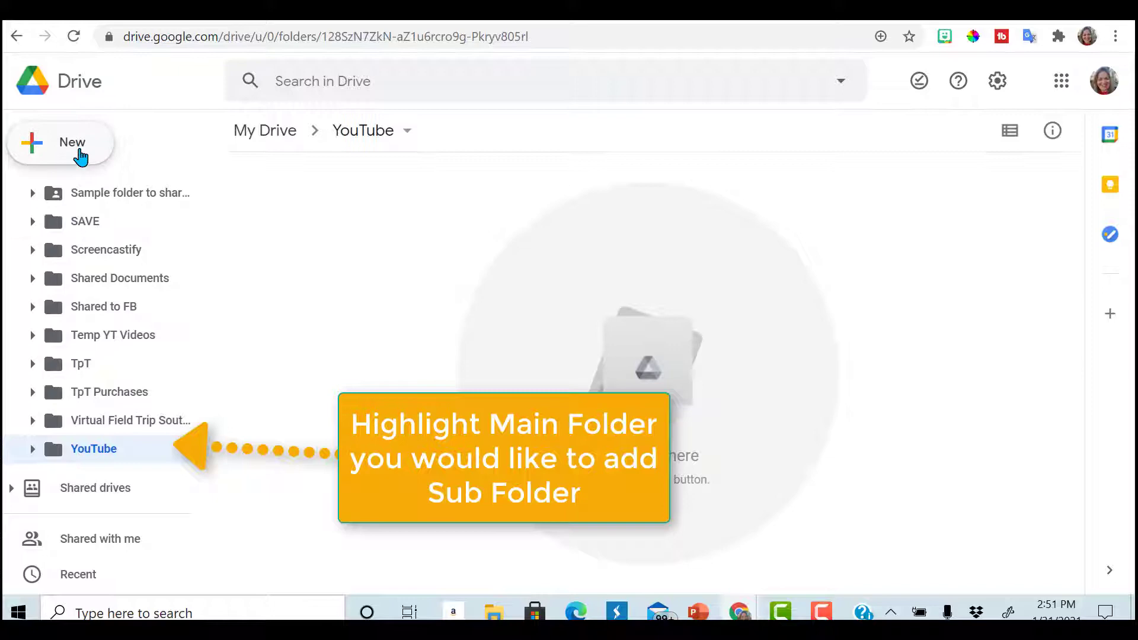
Step: Create a subfolder named 'New' inside the YouTube folder
{"action": "left_click", "coordinate": [60, 142]}
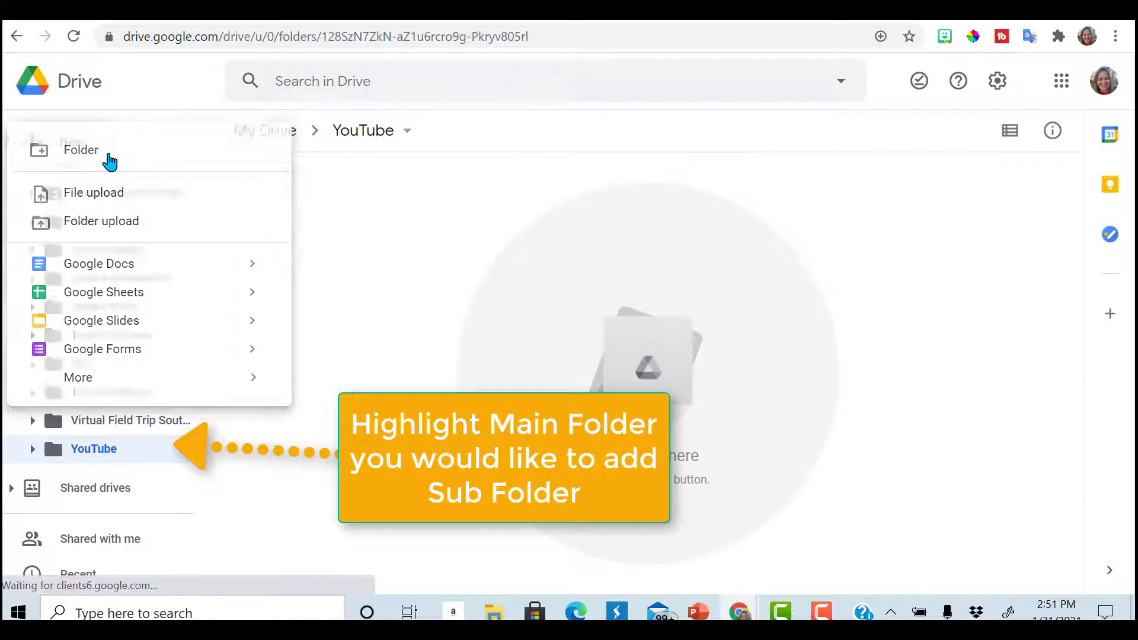
{"action": "left_click", "coordinate": [81, 150]}
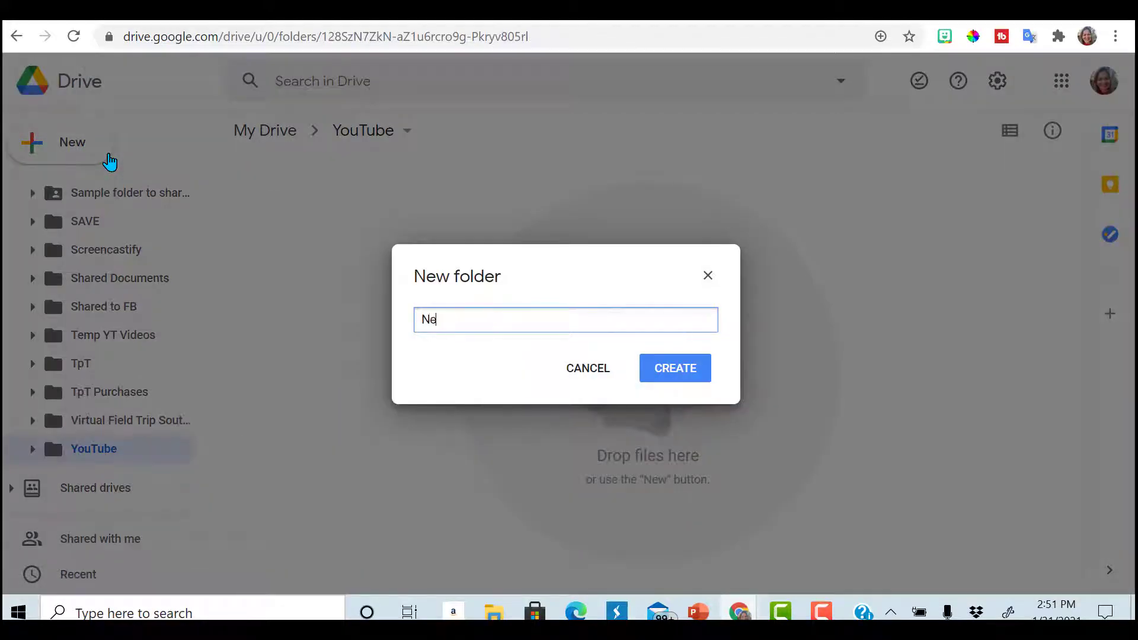
{"action": "type", "text": "w"}
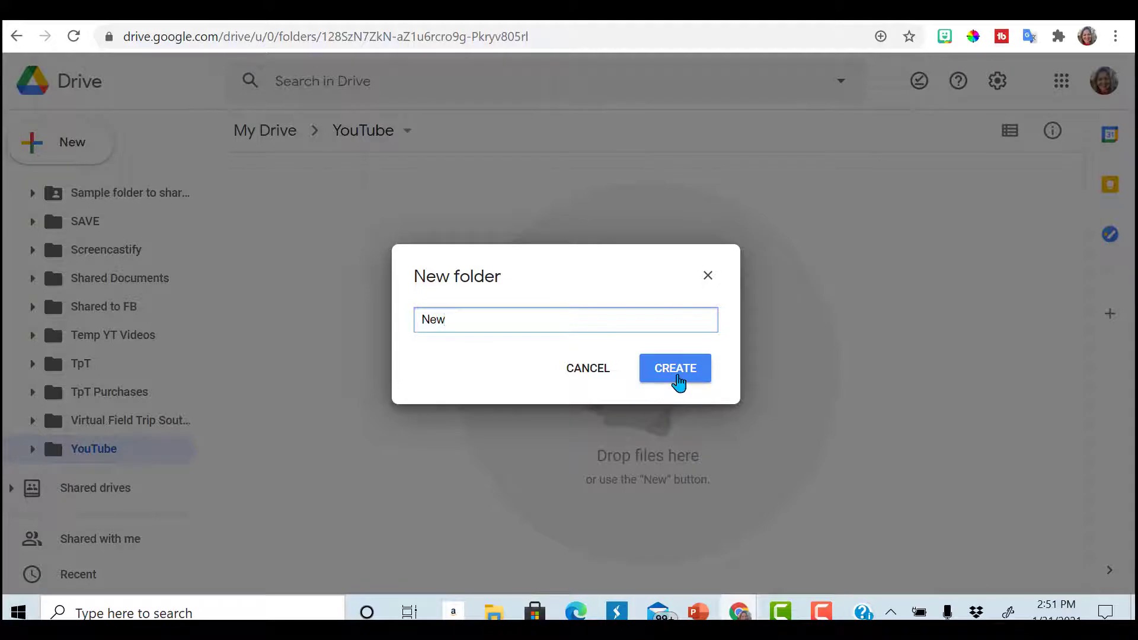
{"action": "left_click", "coordinate": [673, 368]}
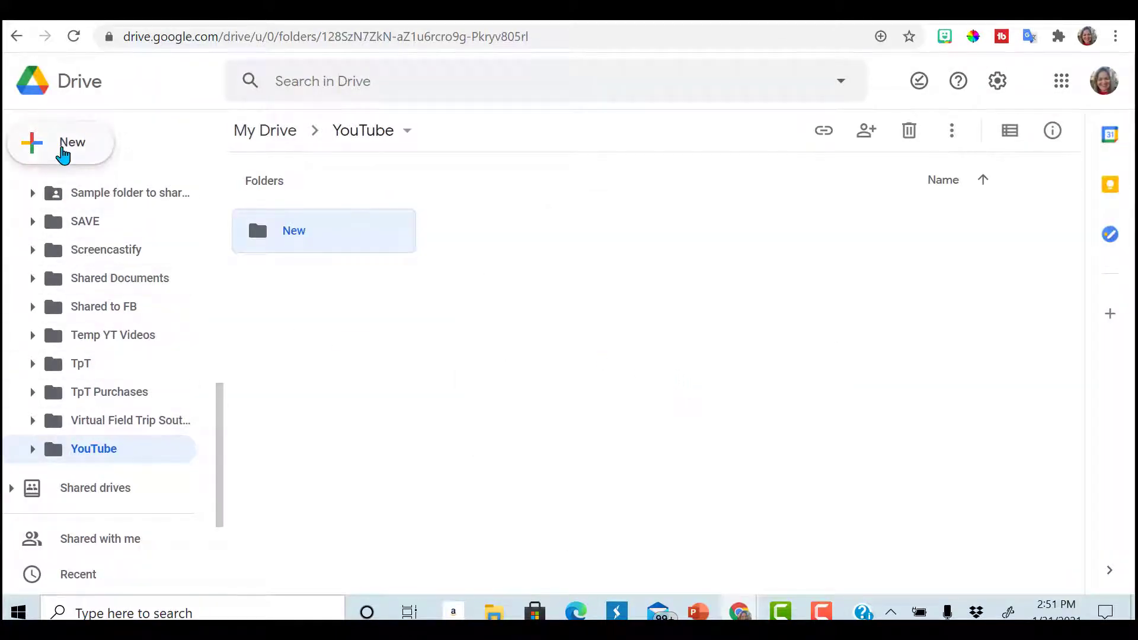
Step: Create a second subfolder named 'Already Posted' and show both under YouTube in the tree
{"action": "left_click", "coordinate": [61, 142]}
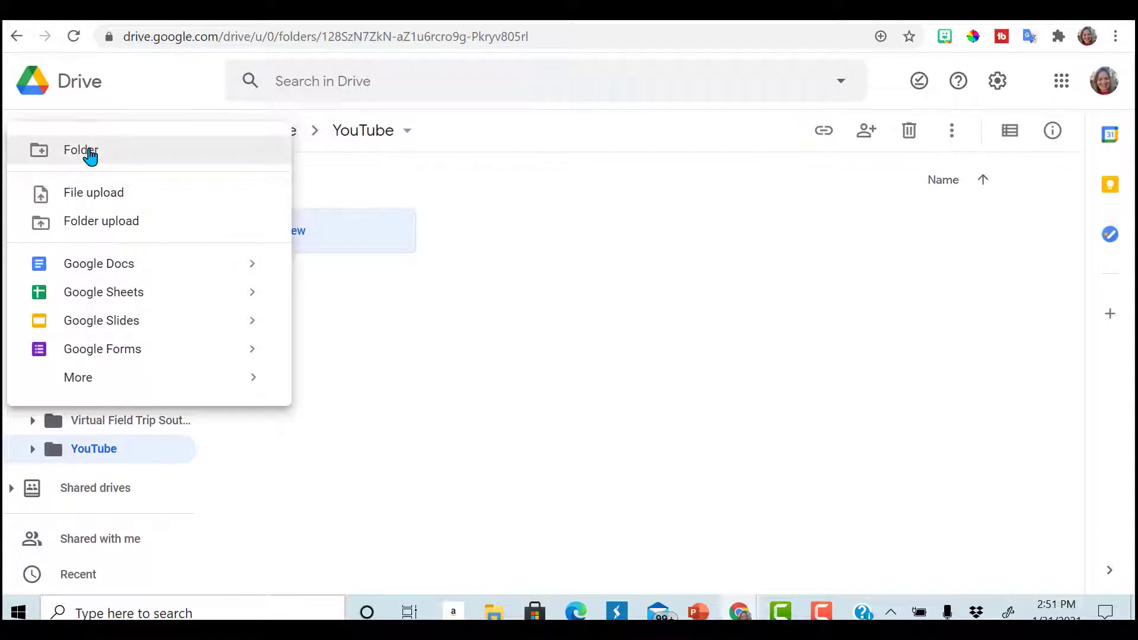
{"action": "left_click", "coordinate": [81, 150]}
{"action": "type", "text": "Already Posted"}
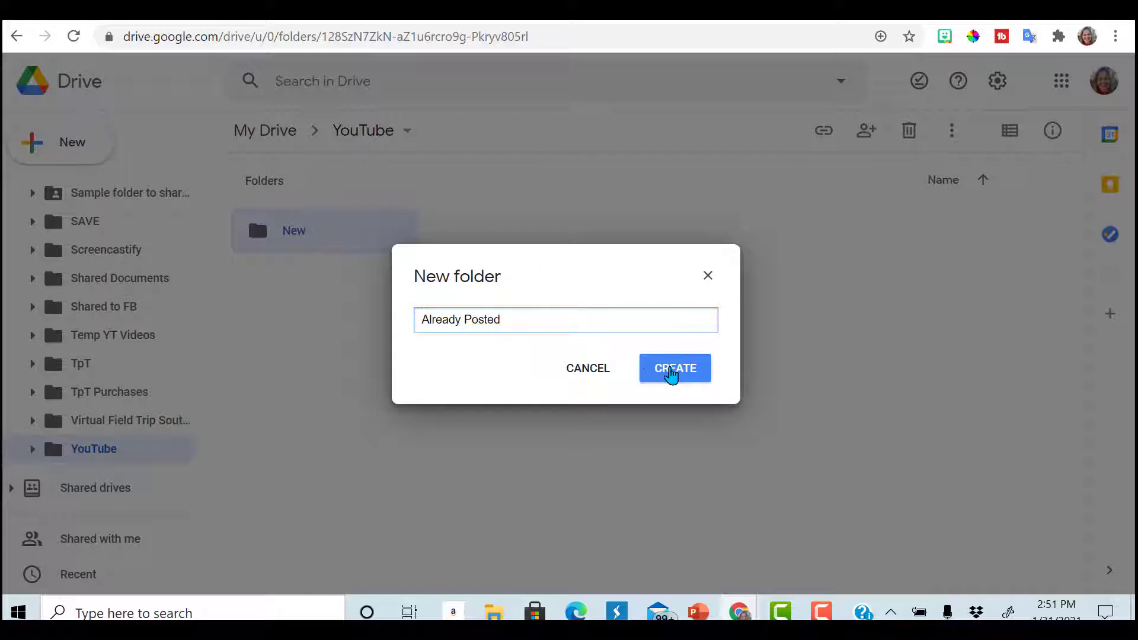
{"action": "left_click", "coordinate": [674, 367]}
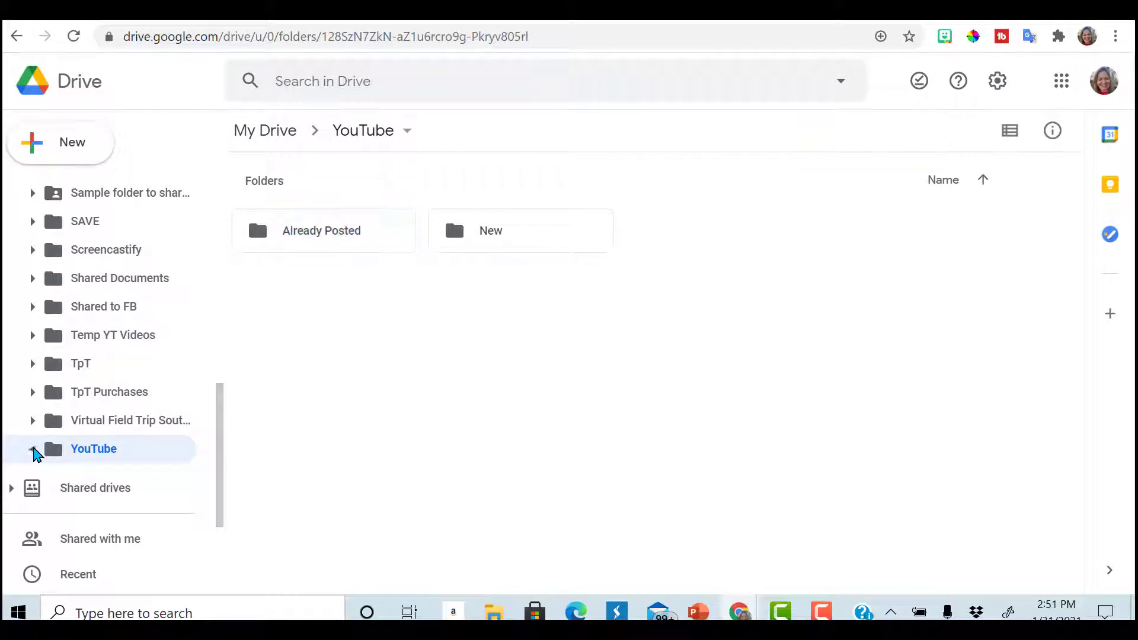
{"action": "left_click", "coordinate": [34, 448]}
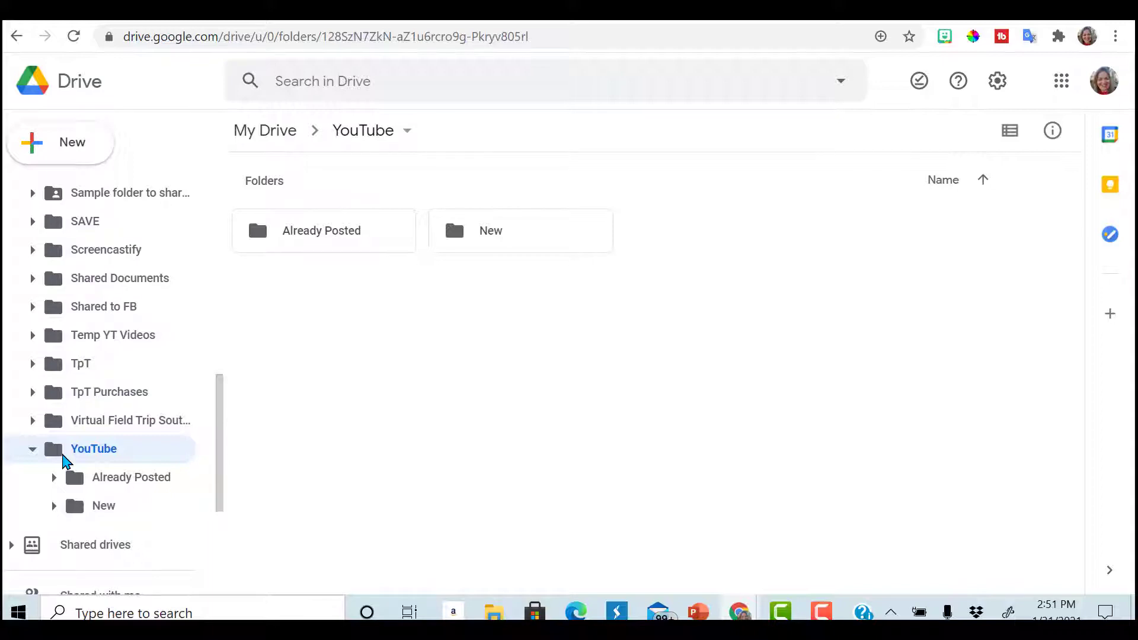
Step: Bring up the right-click options for the YouTube folder in the side tree
{"action": "right_click", "coordinate": [92, 448]}
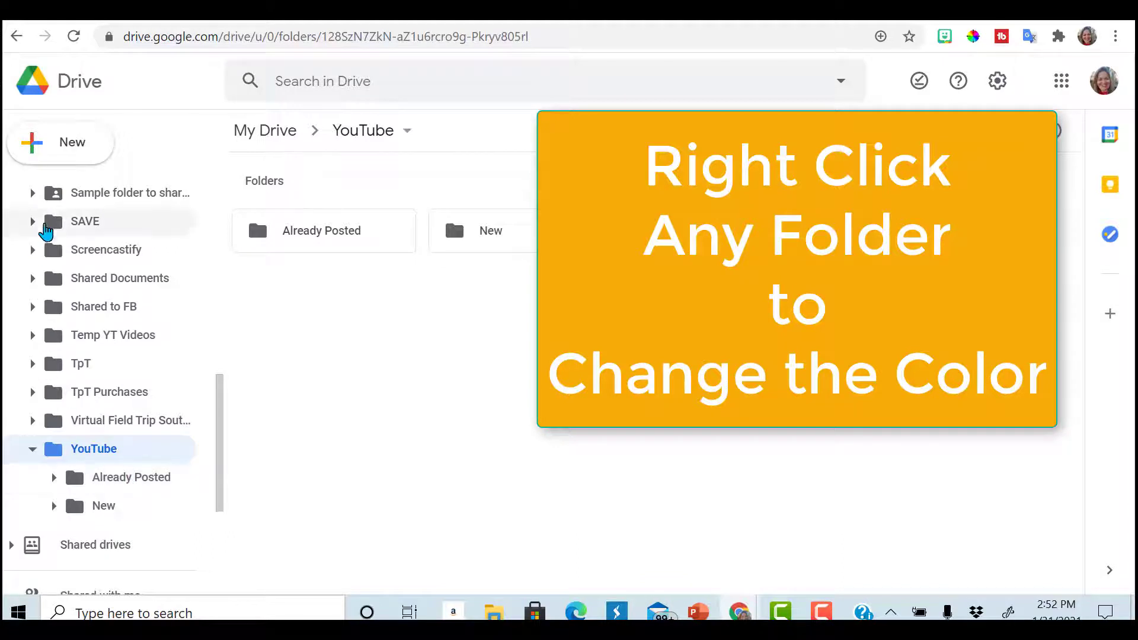
{"action": "mouse_move", "coordinate": [57, 431]}
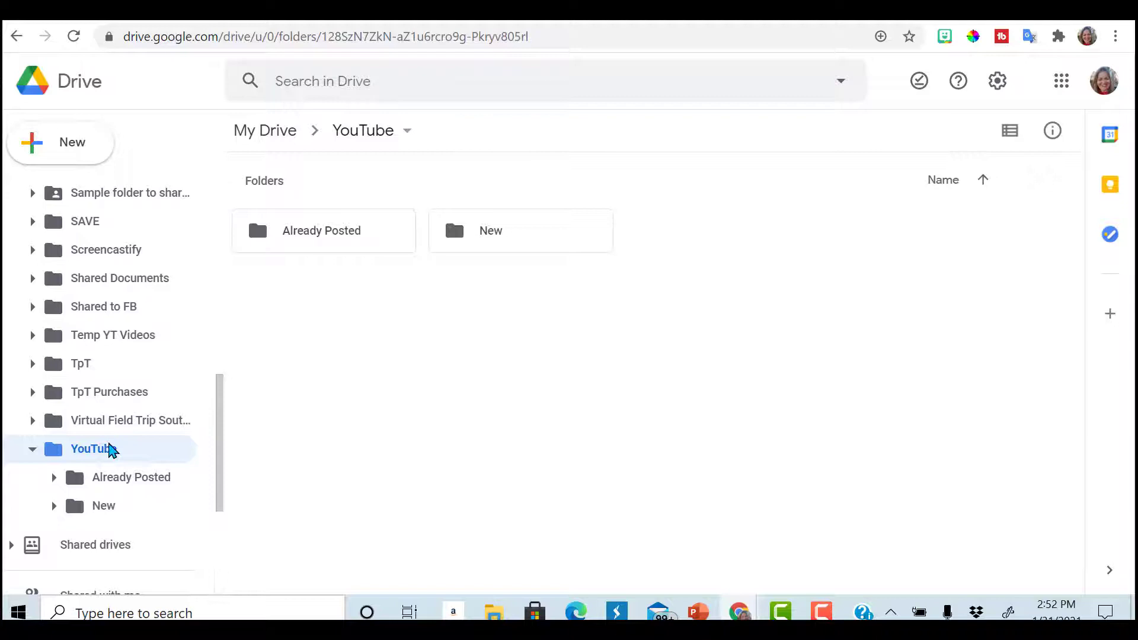
{"action": "mouse_move", "coordinate": [109, 454]}
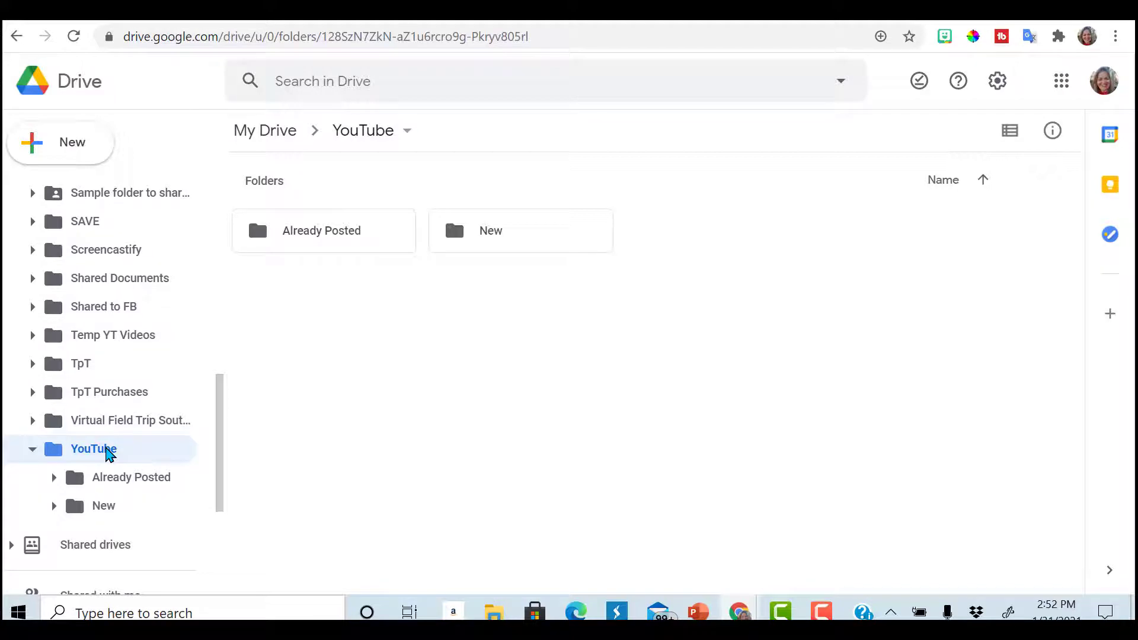
Step: Create a third subfolder named 'Temporary' inside the YouTube folder
{"action": "left_click", "coordinate": [60, 142]}
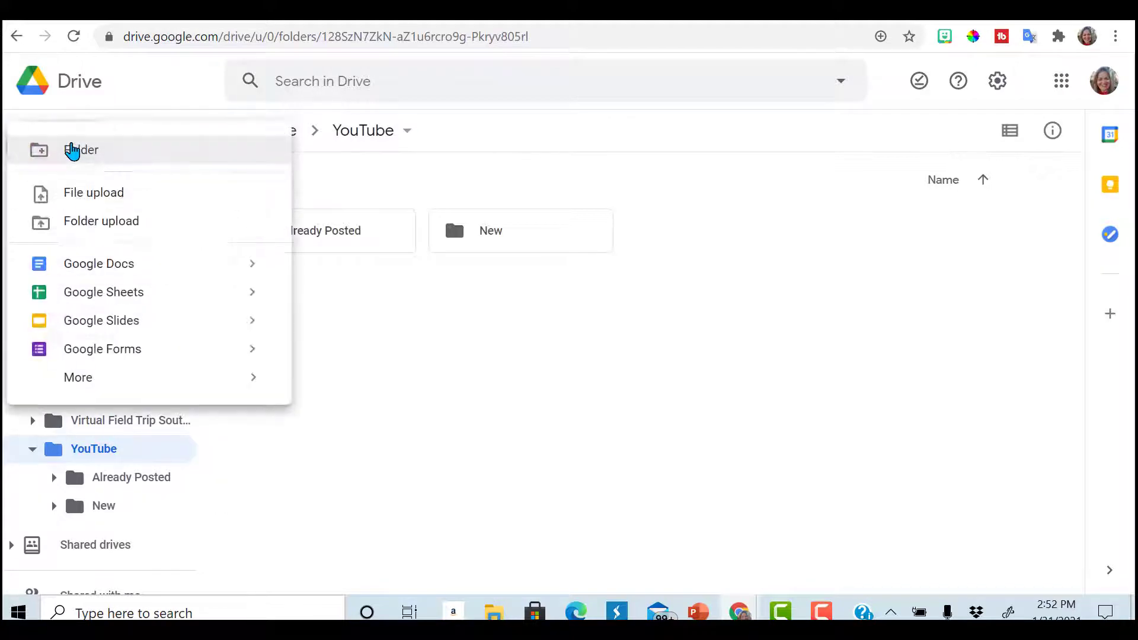
{"action": "mouse_move", "coordinate": [122, 150]}
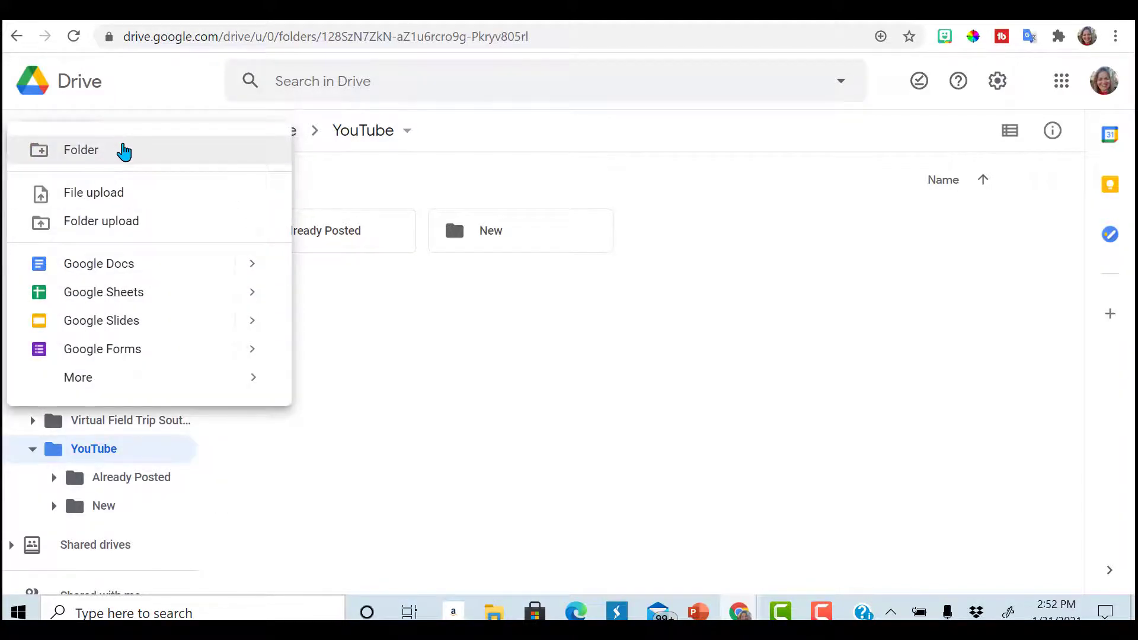
{"action": "left_click", "coordinate": [81, 150]}
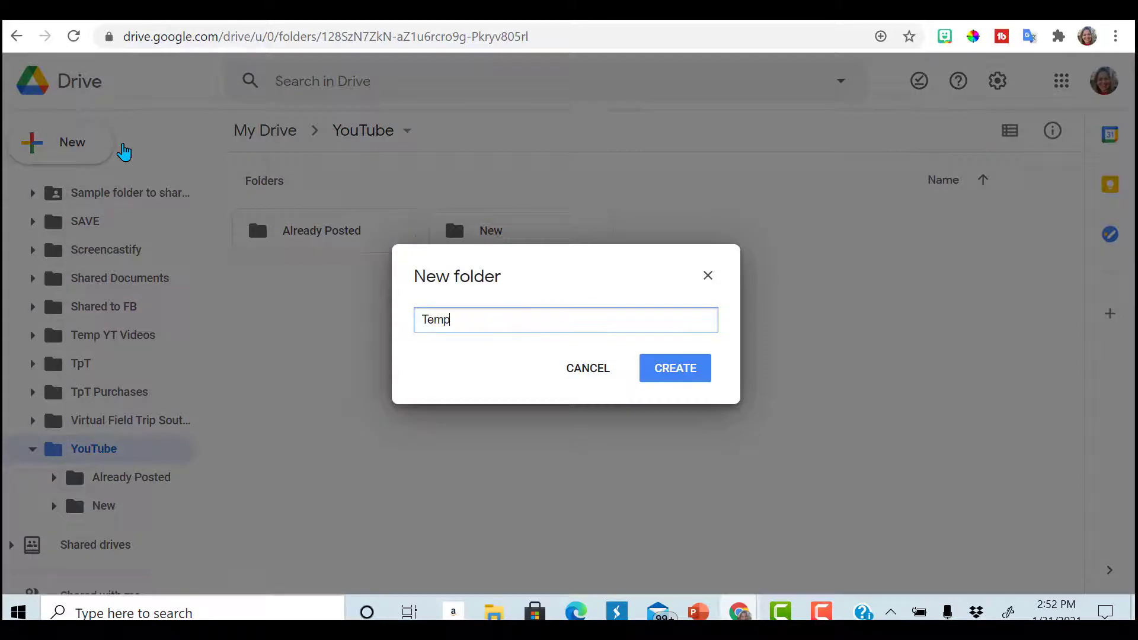
{"action": "type", "text": "orary"}
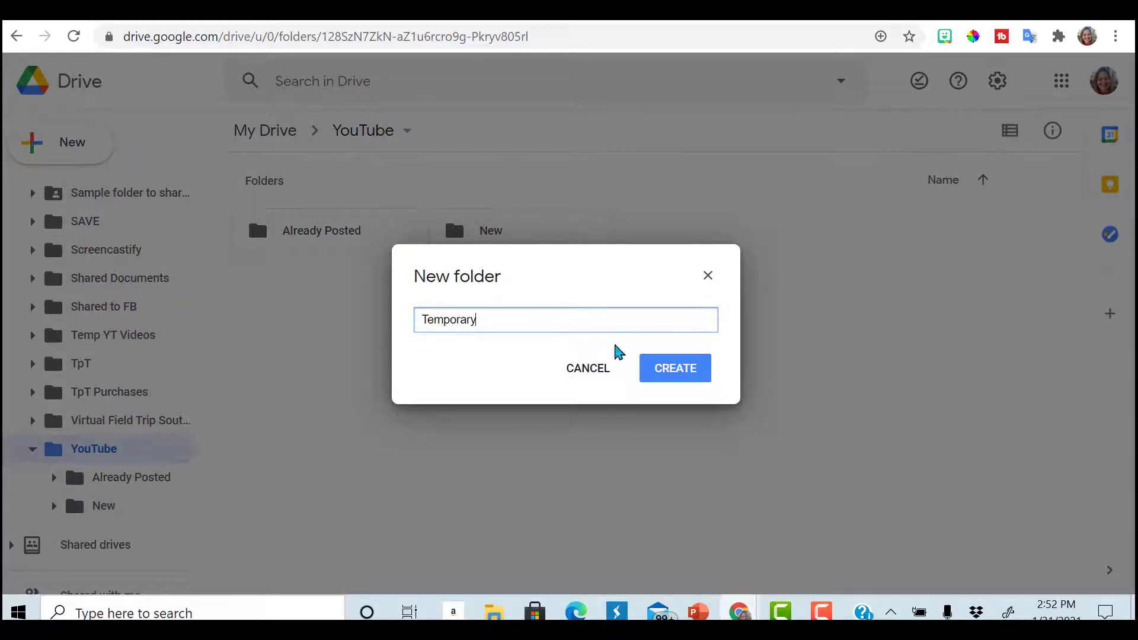
{"action": "left_click", "coordinate": [673, 367]}
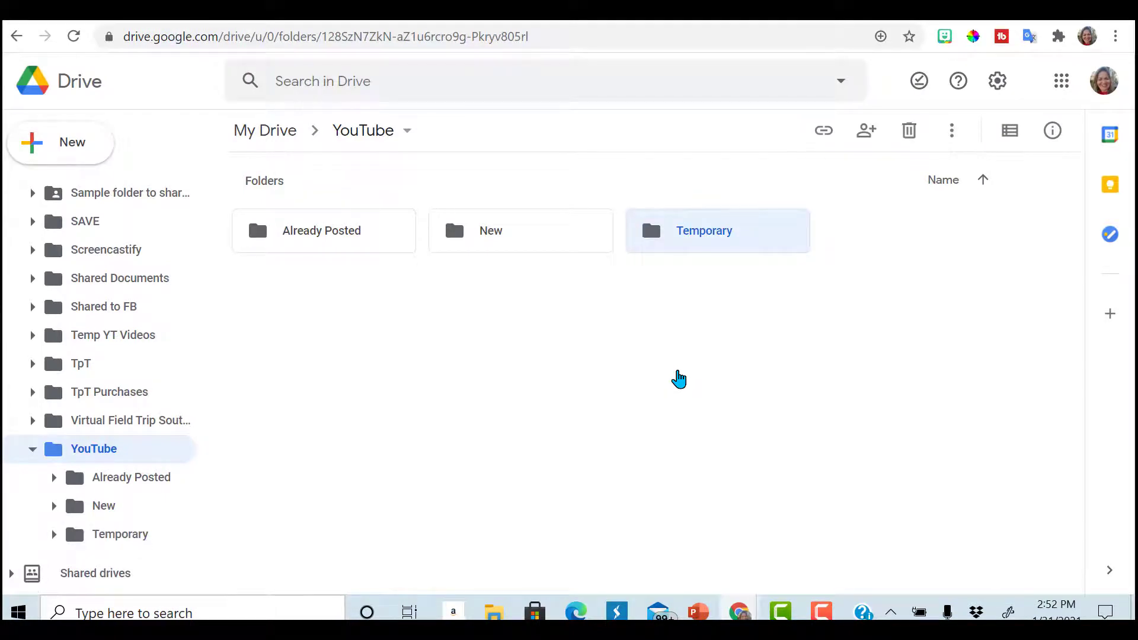
{"action": "mouse_move", "coordinate": [312, 251]}
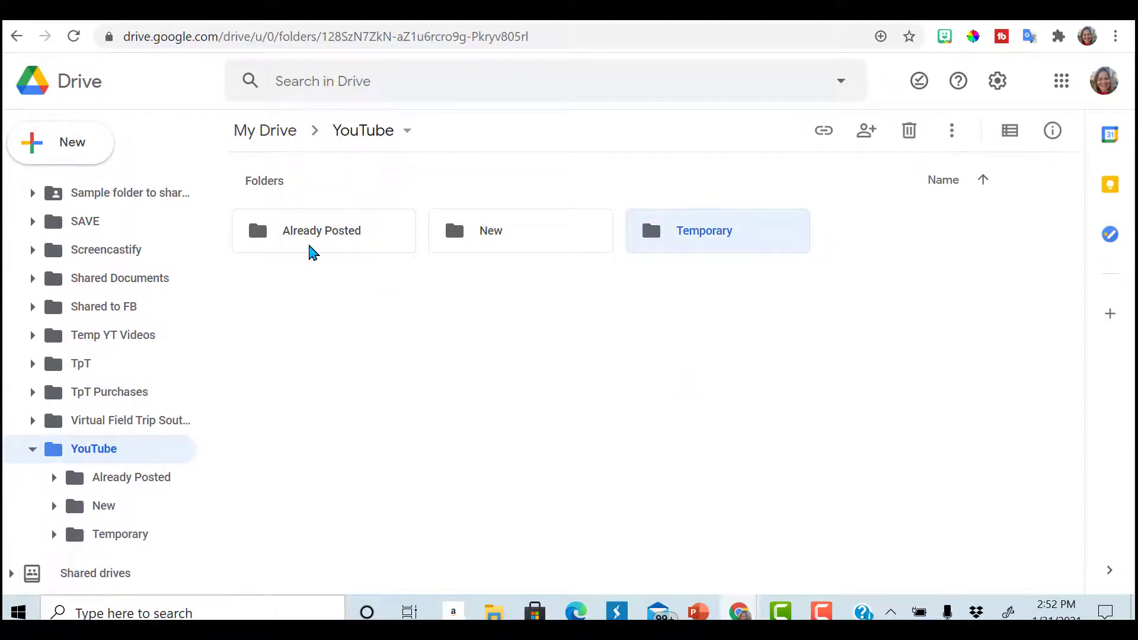
{"action": "left_click", "coordinate": [265, 130]}
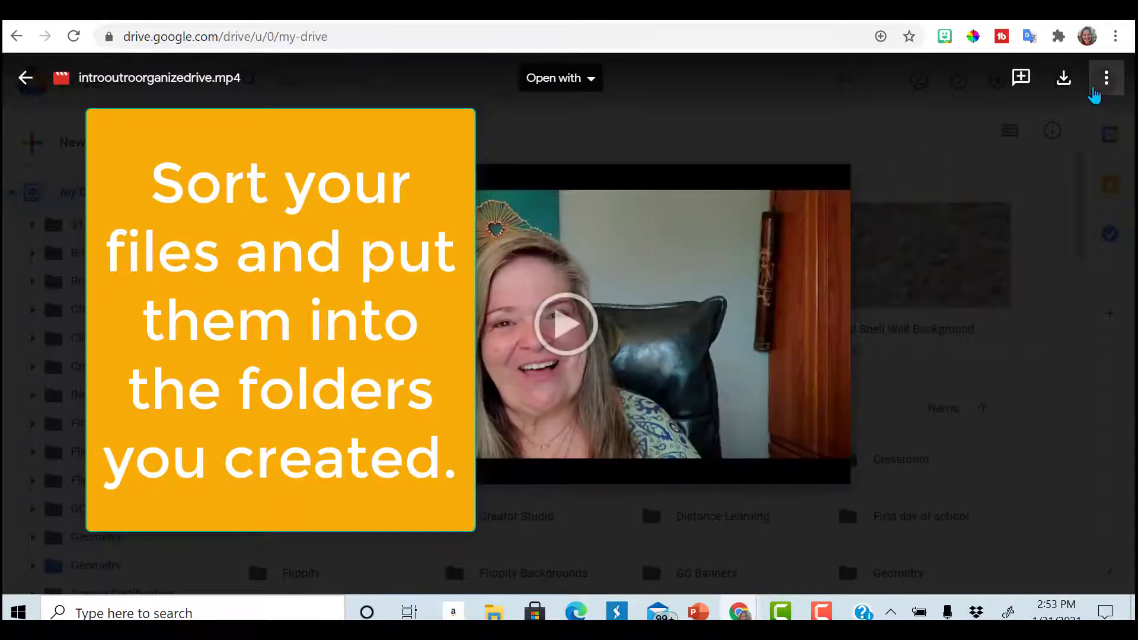
Step: Move the introoutroorganizedrive.mp4 video into My Drive > YouTube > Temporary and return to My Drive
{"action": "left_click", "coordinate": [1106, 78]}
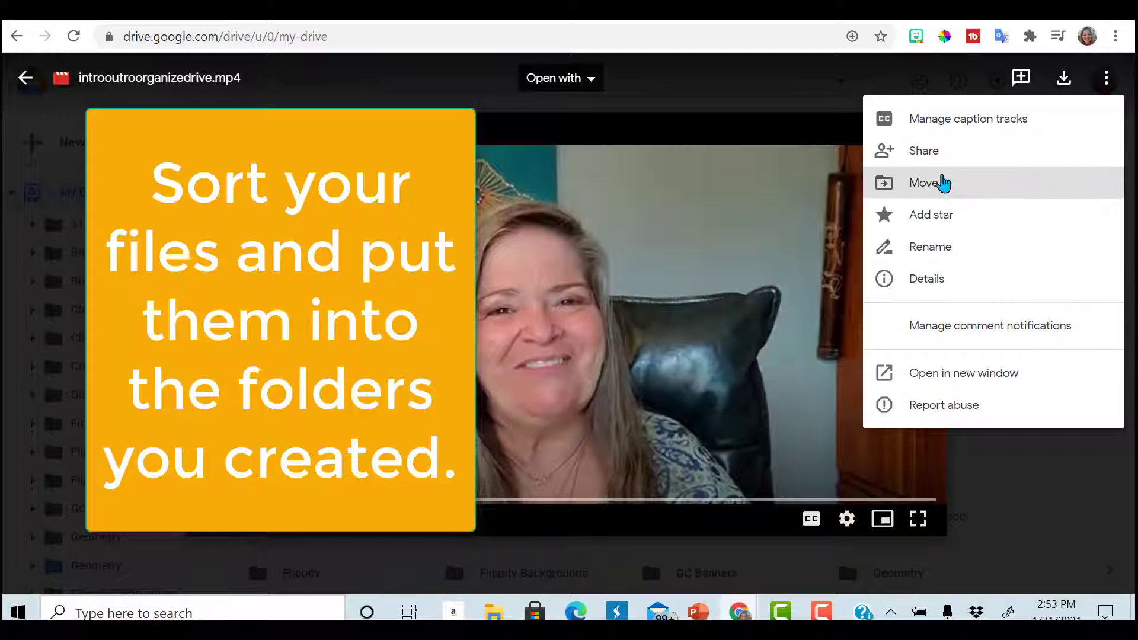
{"action": "left_click", "coordinate": [928, 183]}
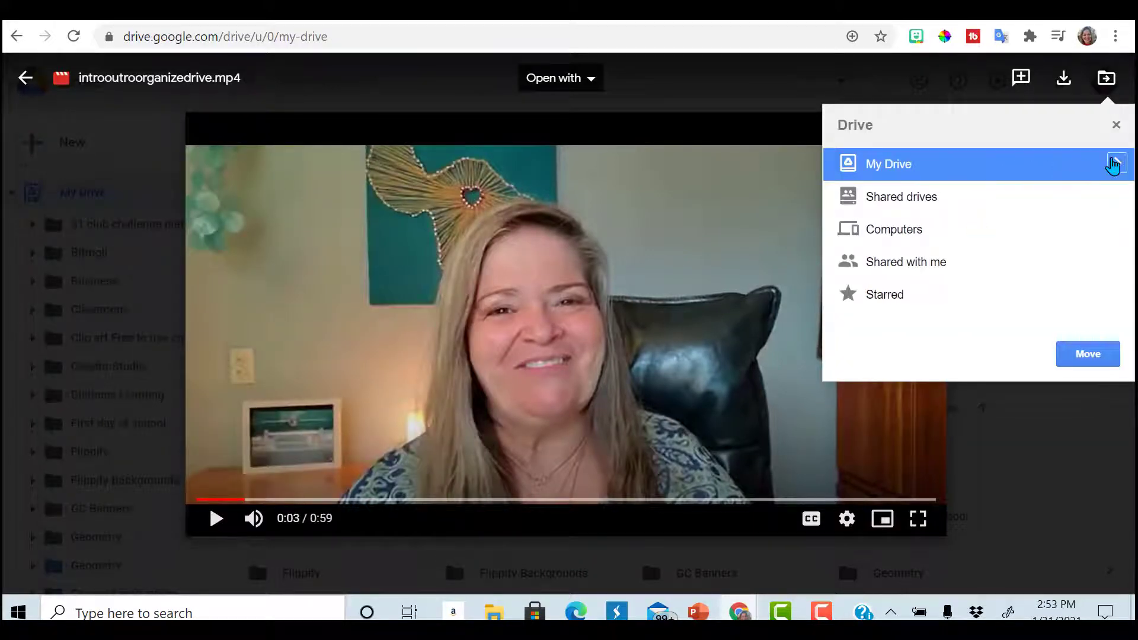
{"action": "left_click", "coordinate": [888, 164]}
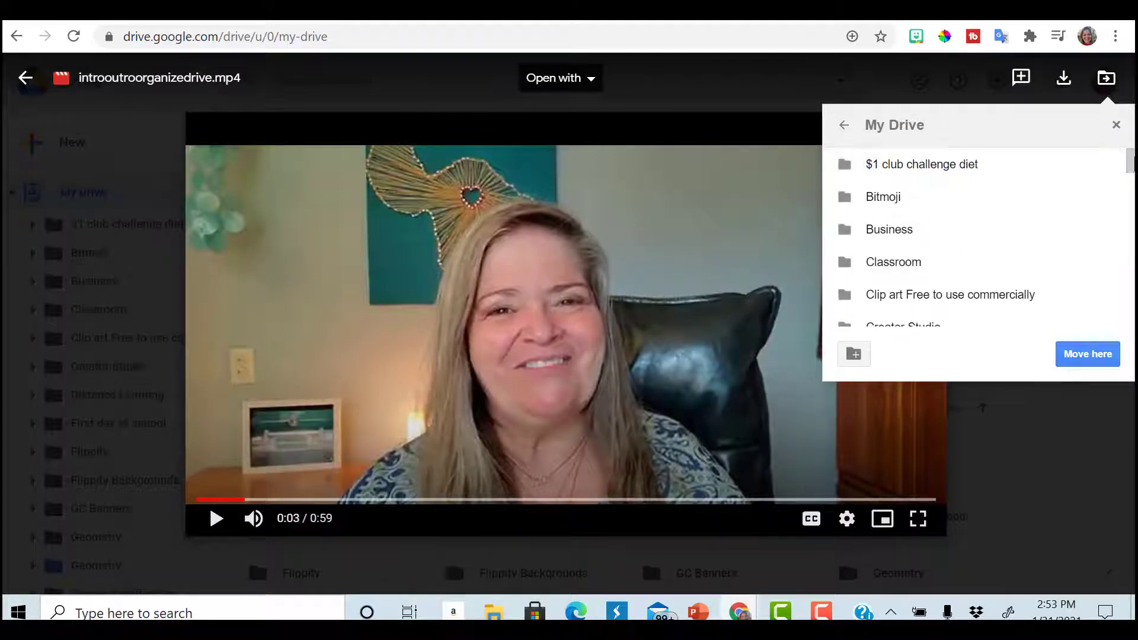
{"action": "scroll", "scroll_direction": "down", "scroll_amount": 3}
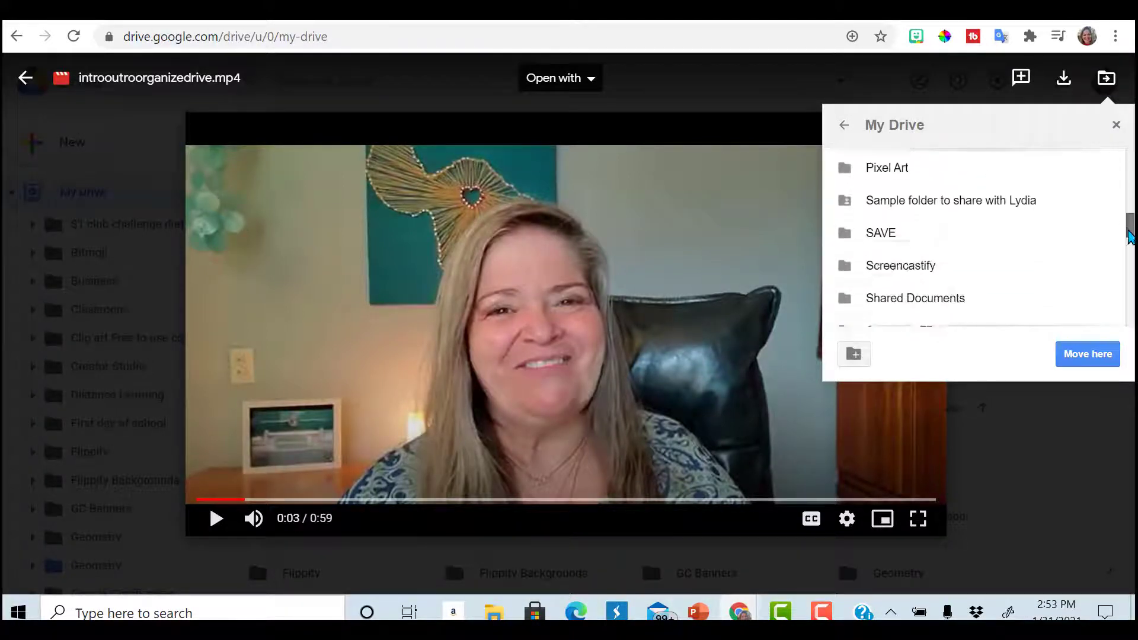
{"action": "scroll", "scroll_direction": "down", "scroll_amount": 3}
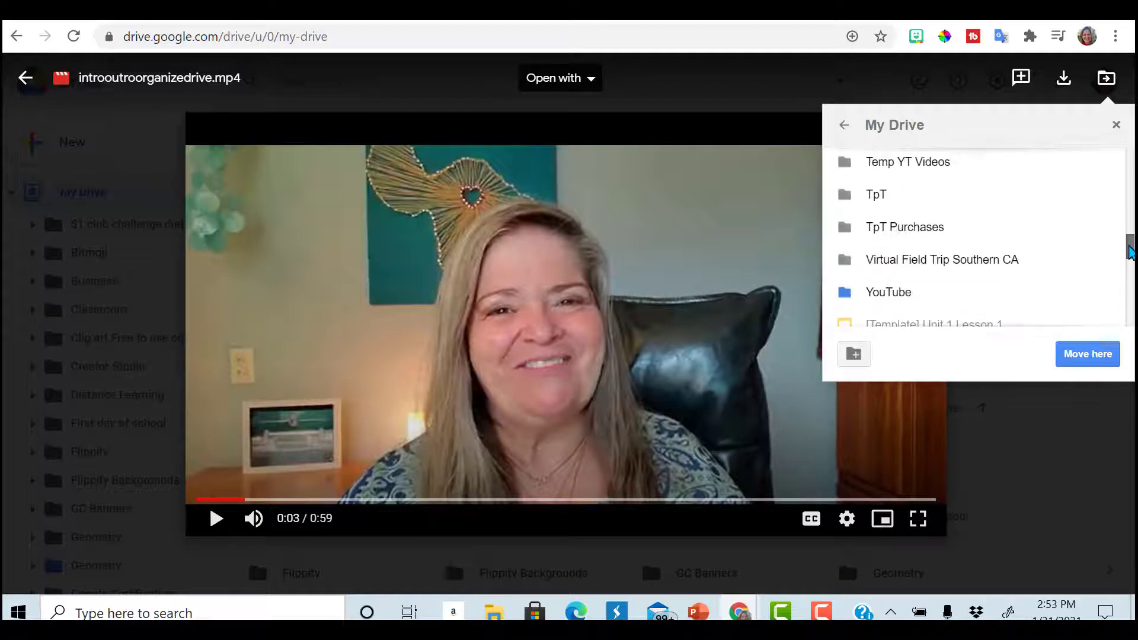
{"action": "mouse_move", "coordinate": [1106, 291]}
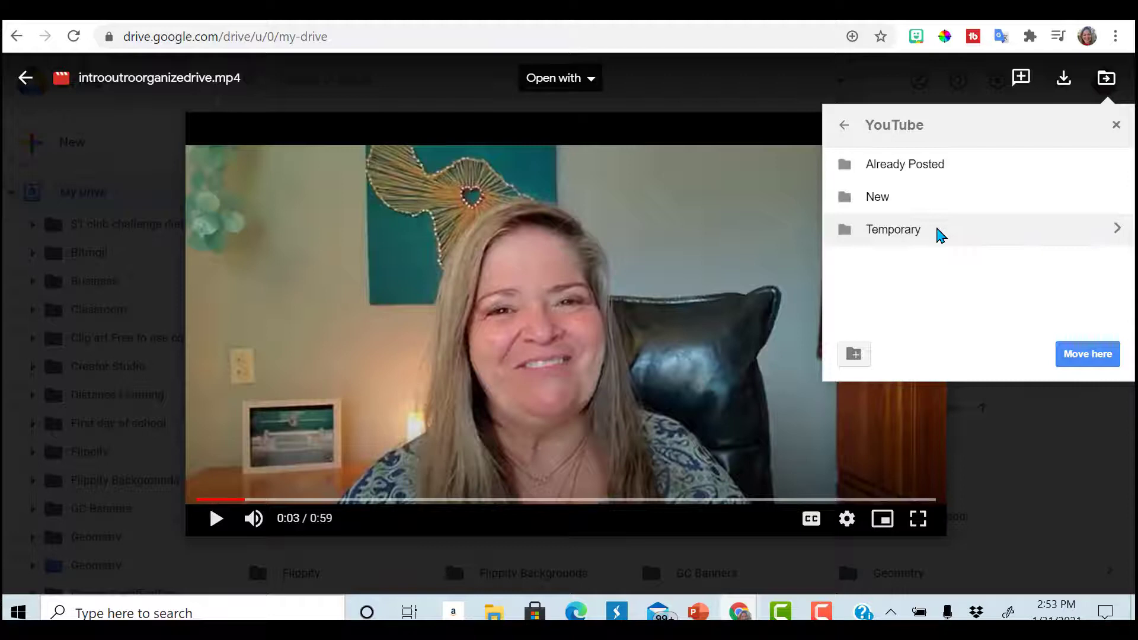
{"action": "left_click", "coordinate": [892, 228]}
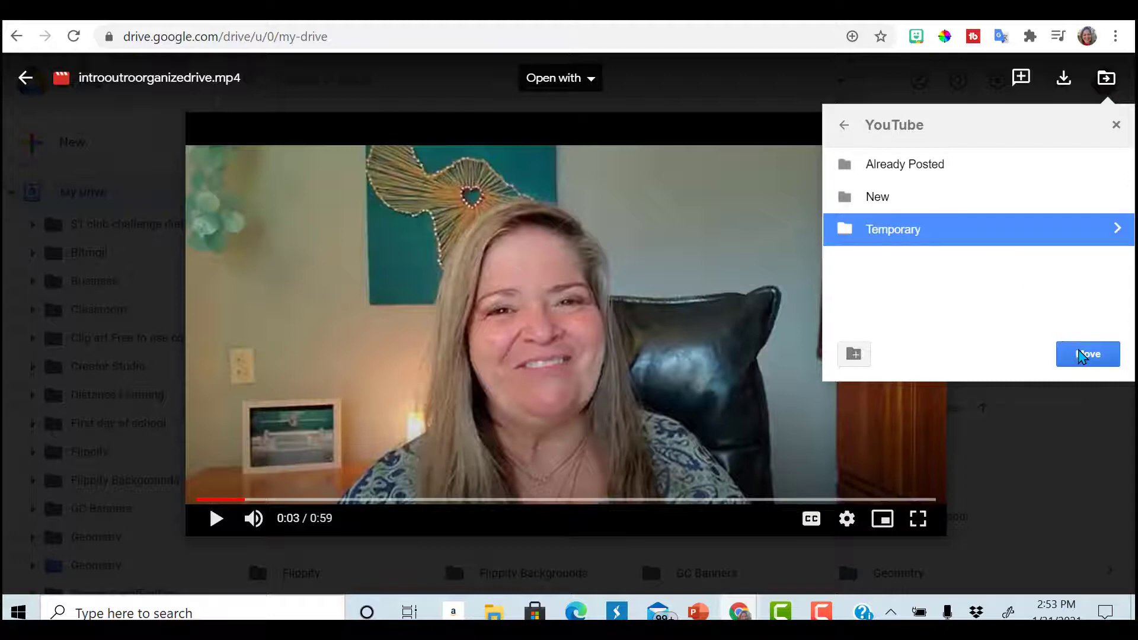
{"action": "left_click", "coordinate": [1087, 355]}
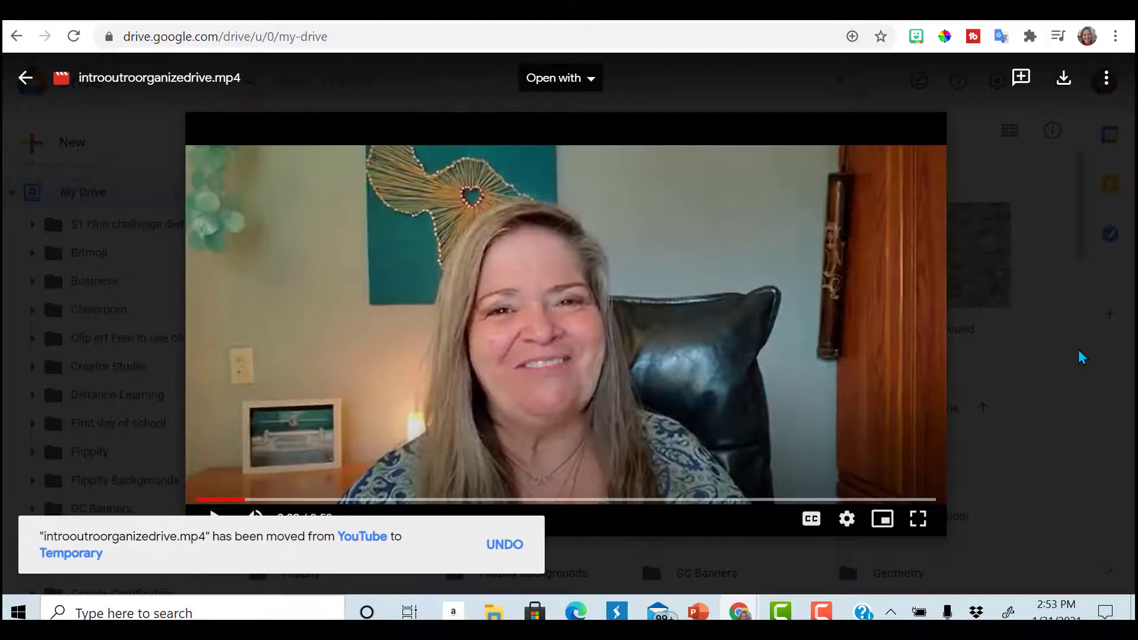
{"action": "left_click", "coordinate": [24, 79]}
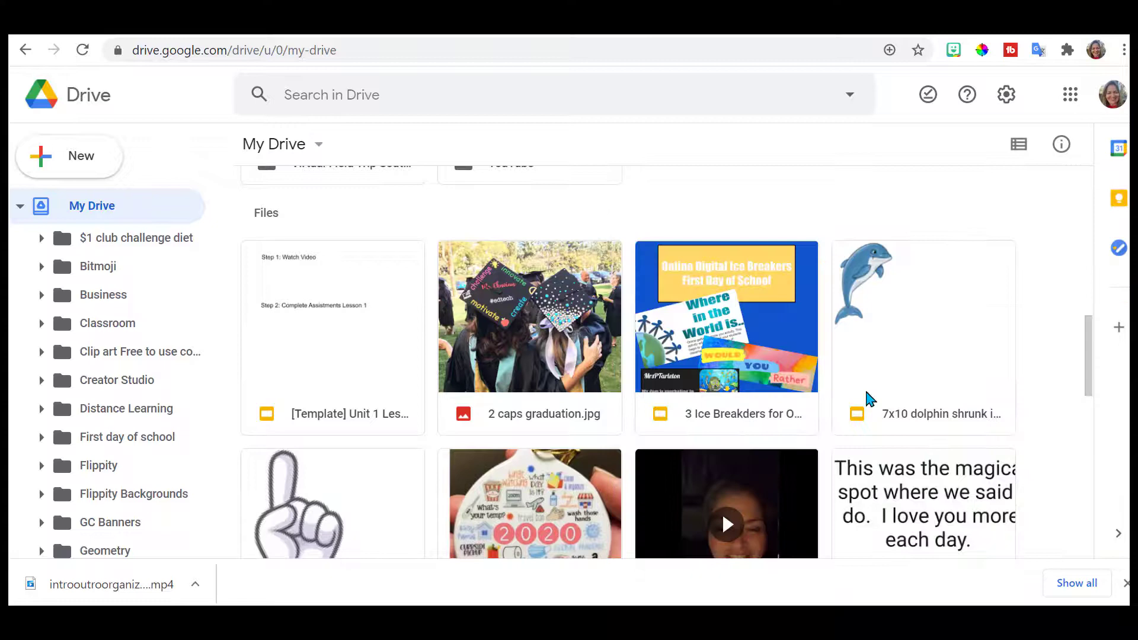
Step: Move the '3 Ice Breakers for Online Learning' presentation into the Classroom folder from Slides
{"action": "double_click", "coordinate": [725, 316]}
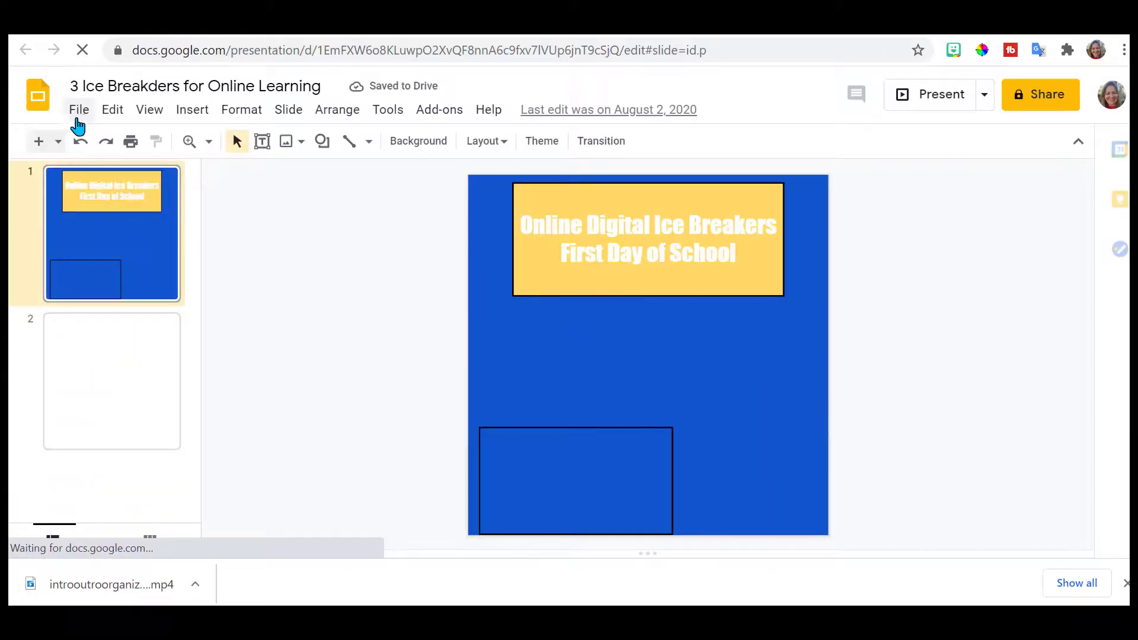
{"action": "left_click", "coordinate": [78, 109]}
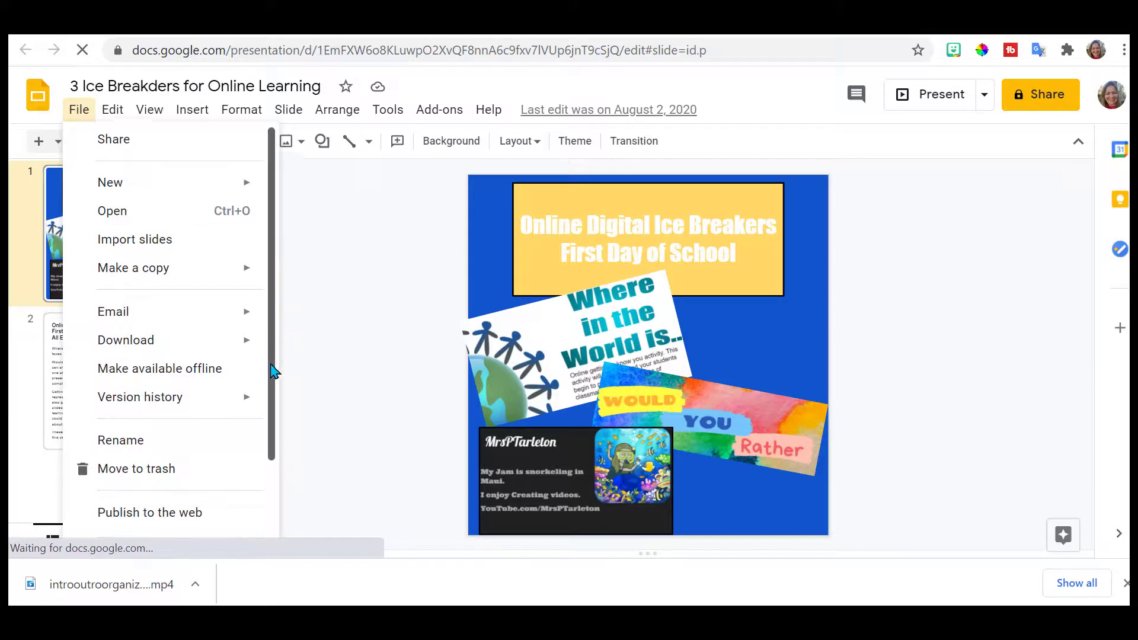
{"action": "scroll", "scroll_direction": "down", "scroll_amount": 3}
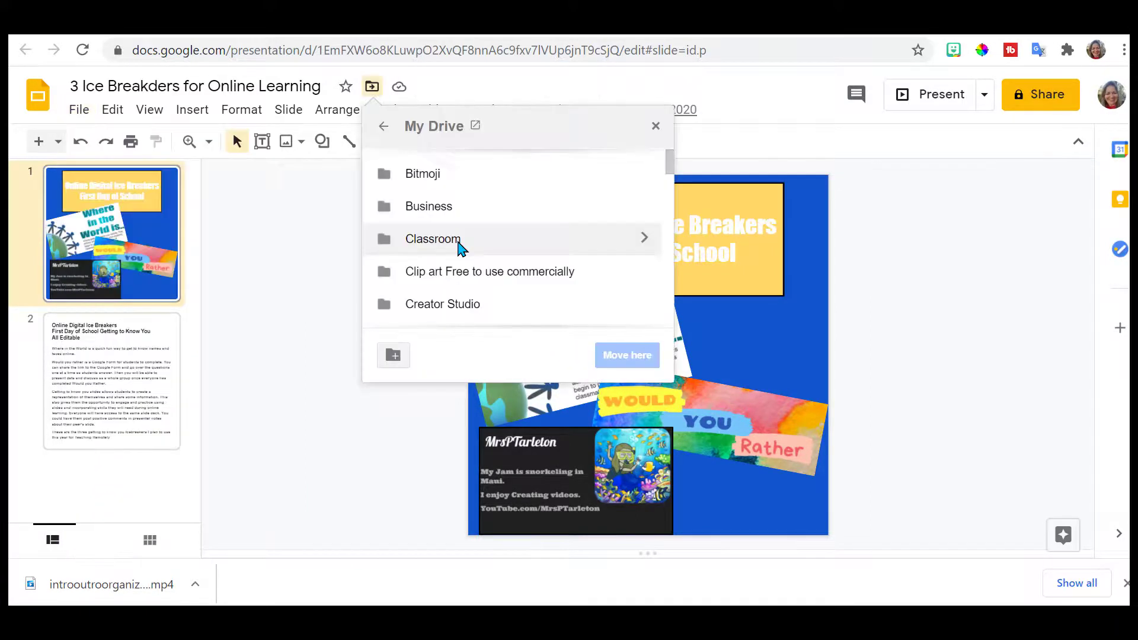
{"action": "left_click", "coordinate": [433, 238]}
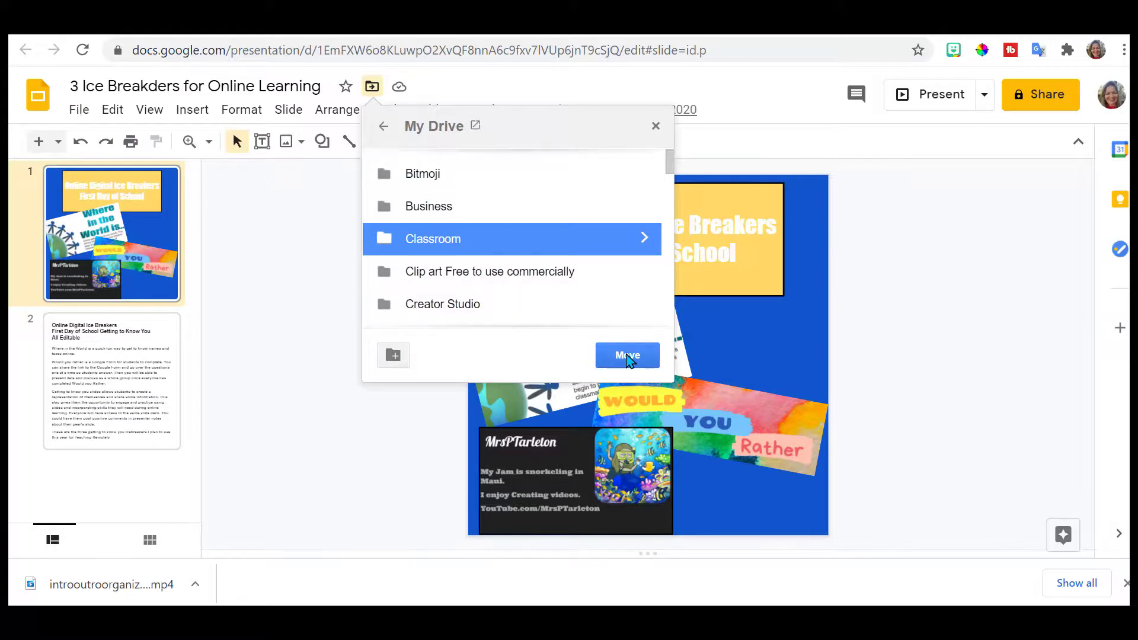
{"action": "left_click", "coordinate": [626, 355]}
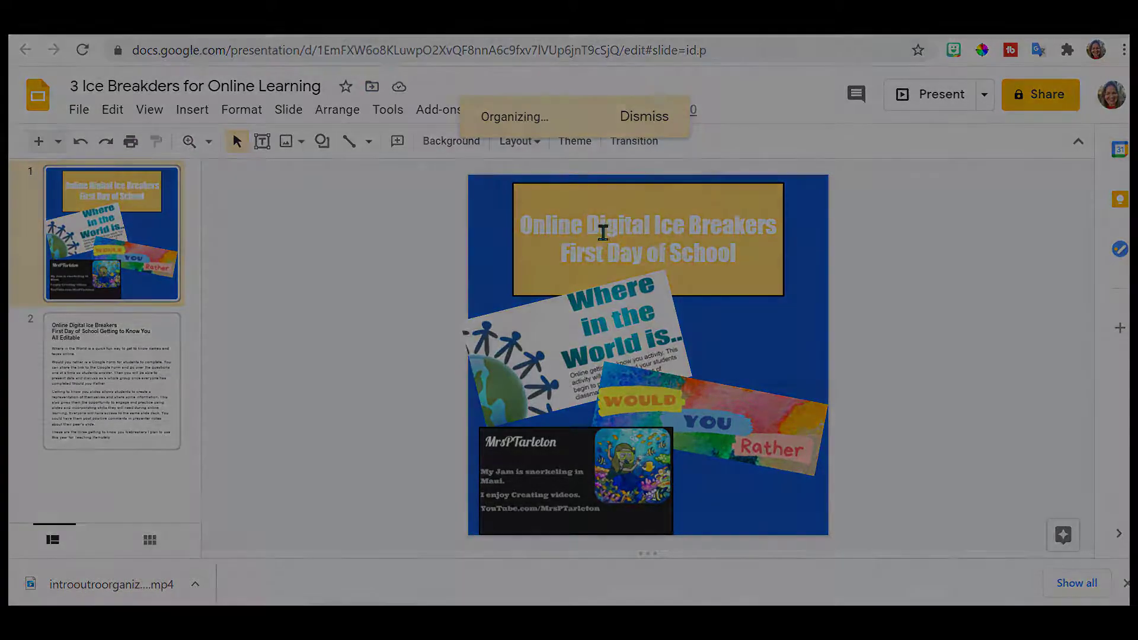